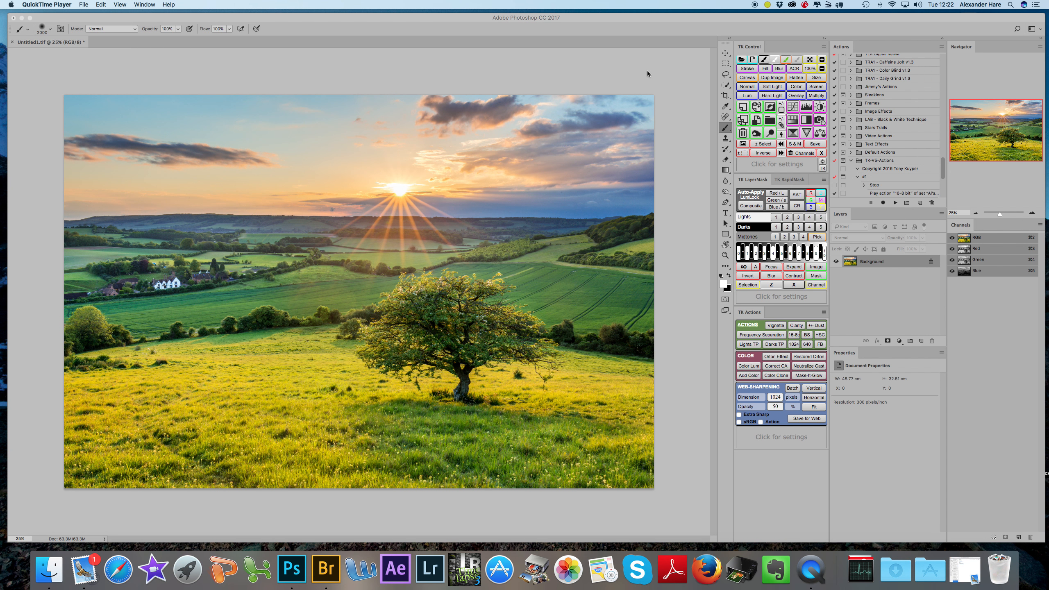
mouse_move(748, 46)
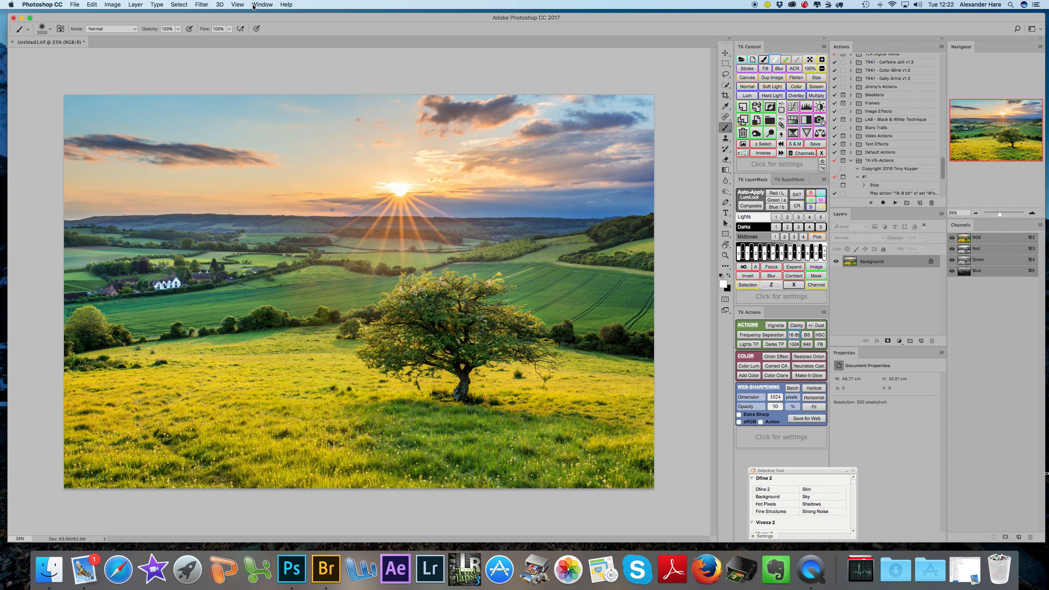
left_click(262, 4)
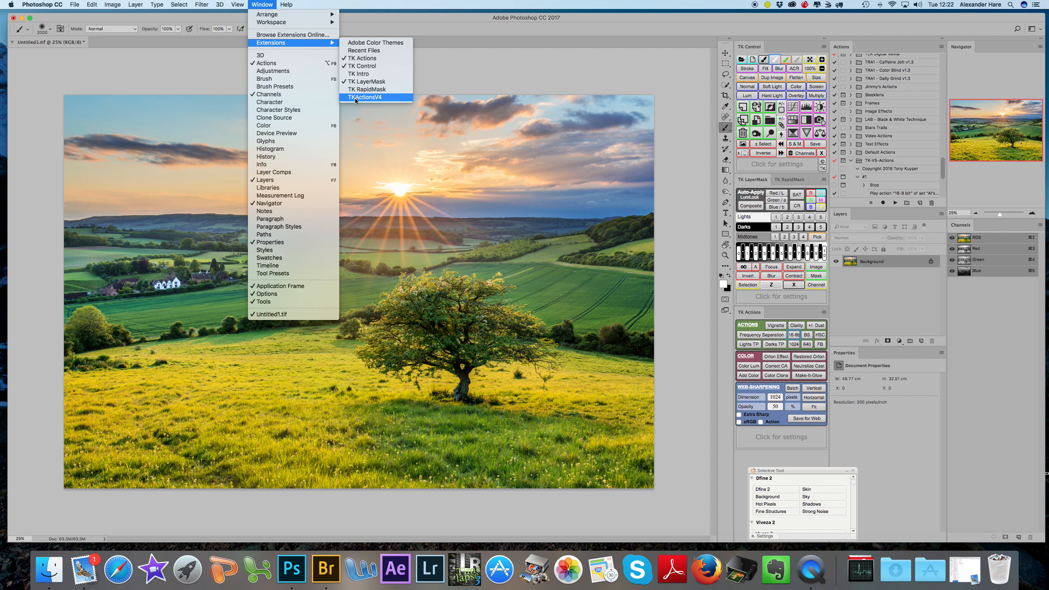
left_click(365, 98)
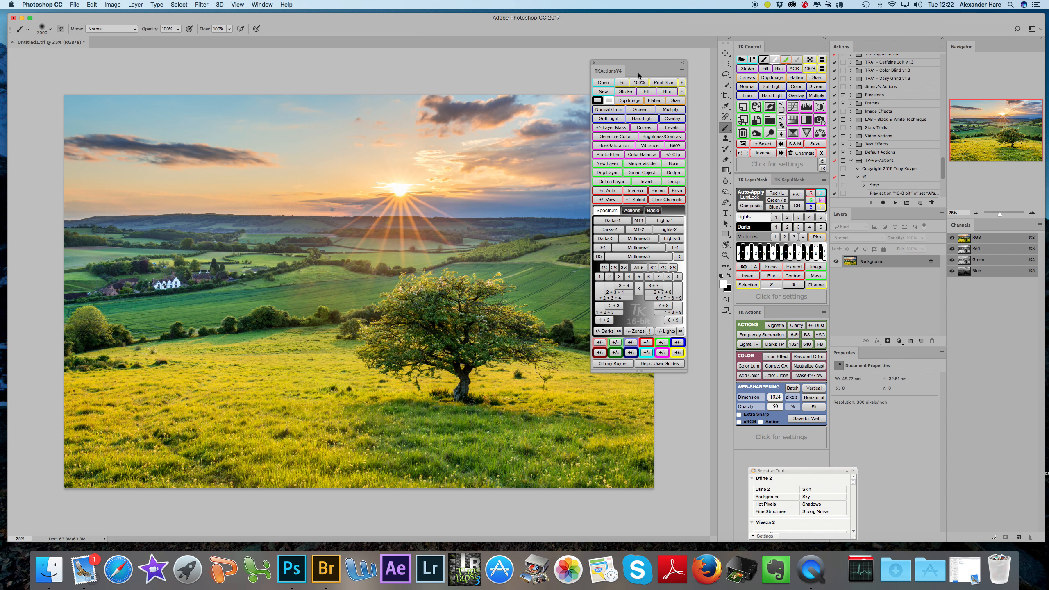
mouse_move(637, 162)
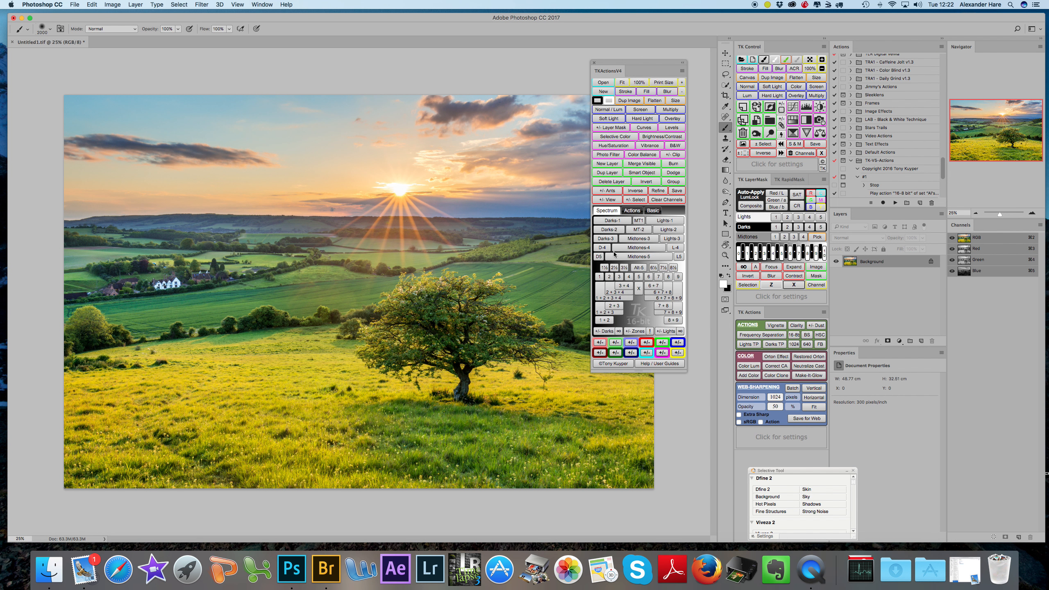
mouse_move(650, 246)
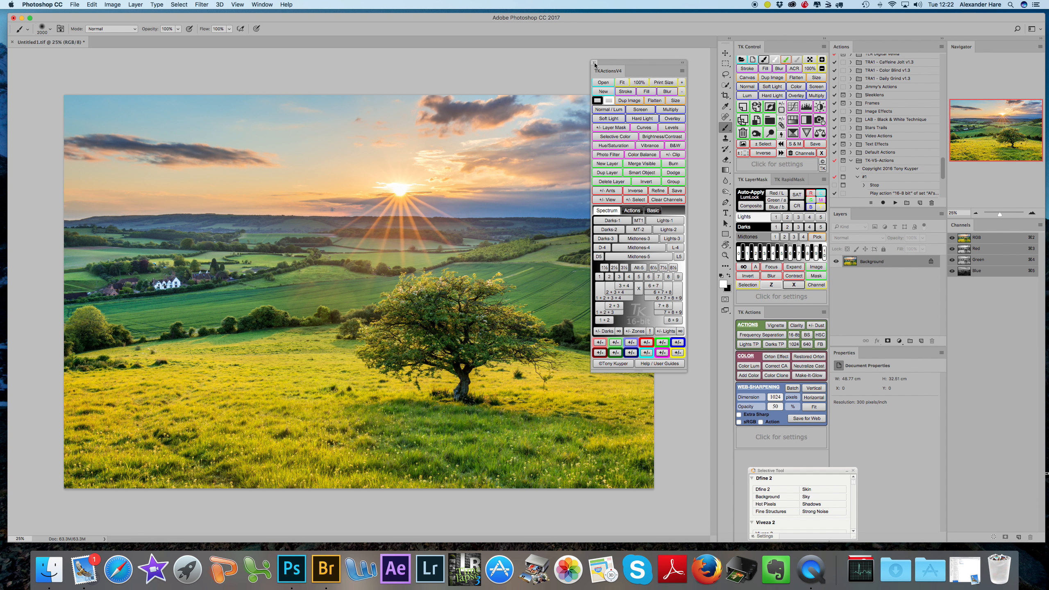
left_click(594, 64)
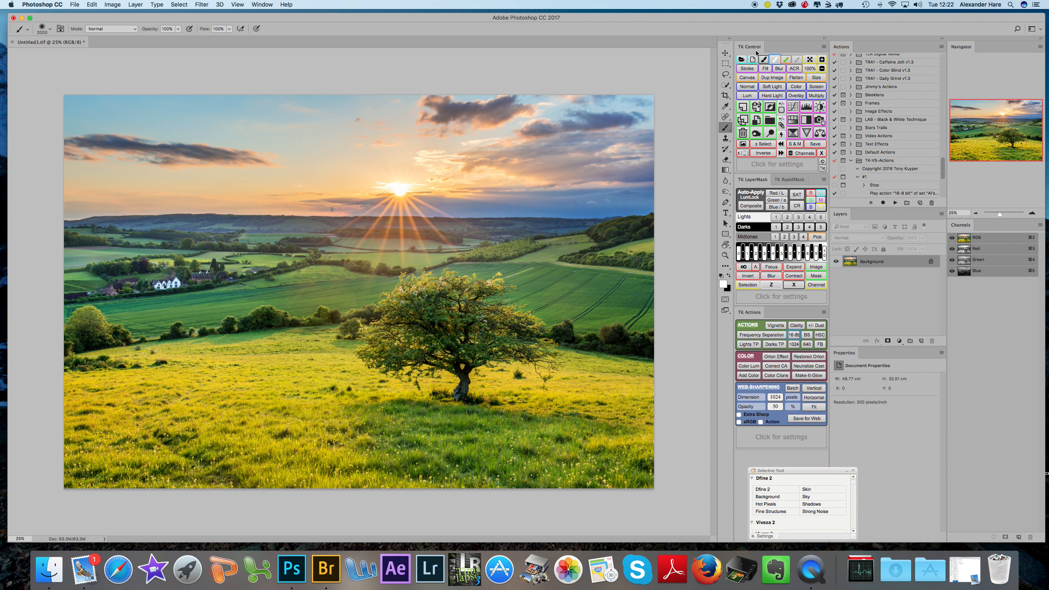
mouse_move(726, 106)
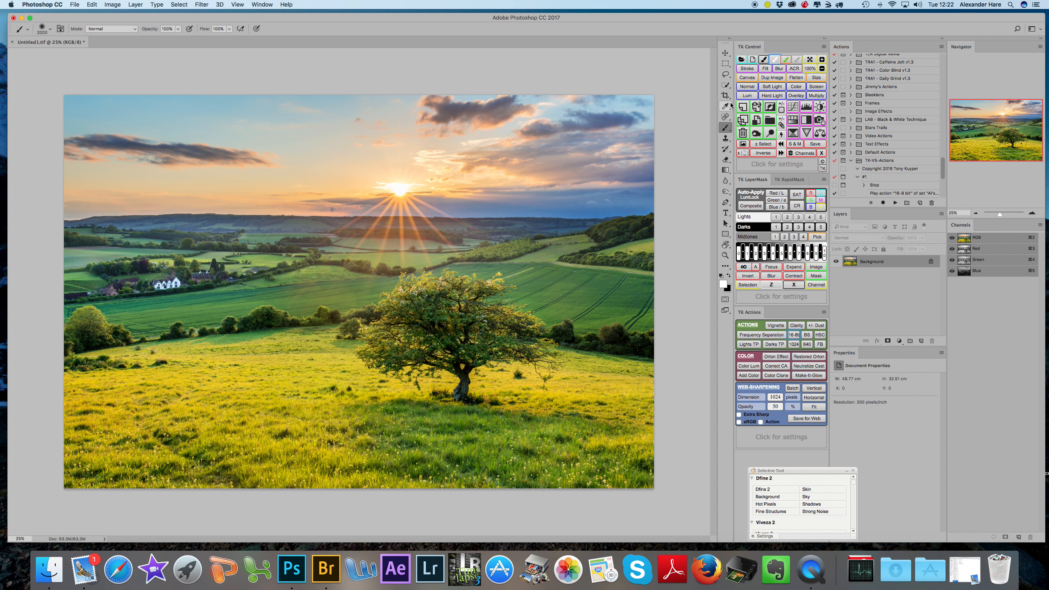
mouse_move(723, 52)
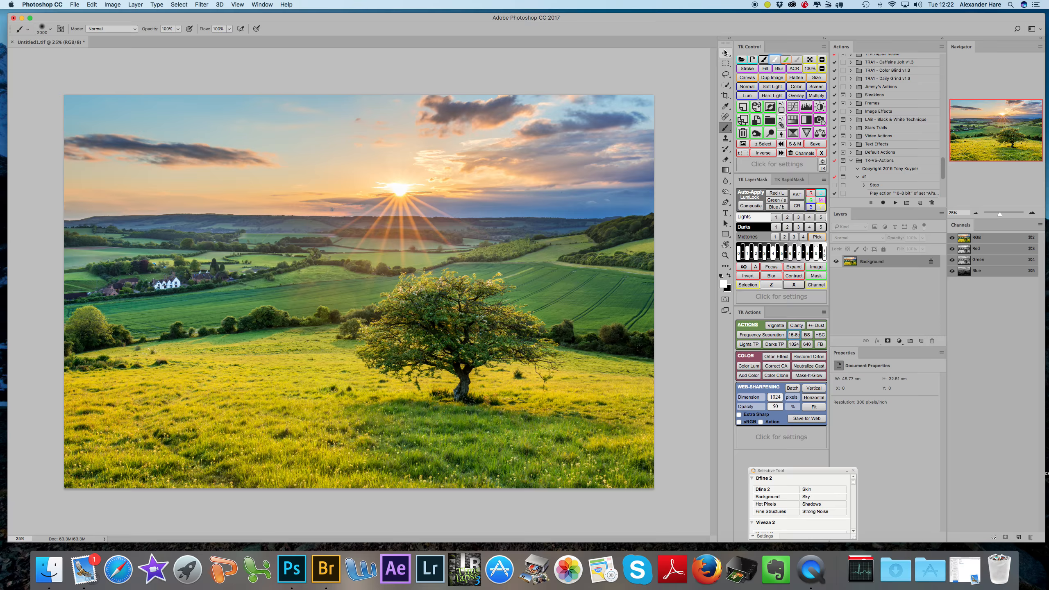
mouse_move(723, 193)
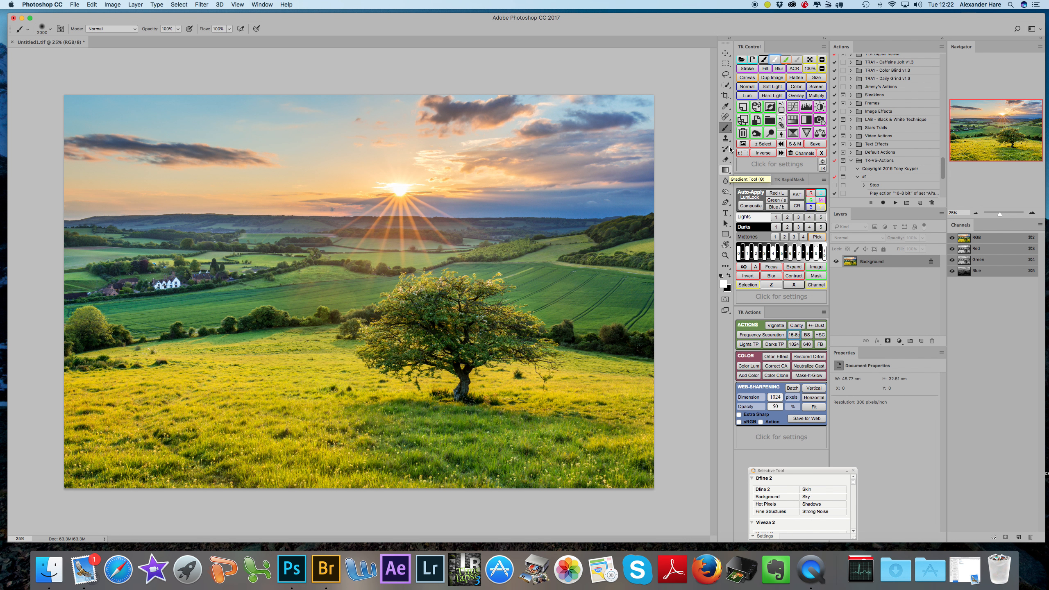
left_click(752, 179)
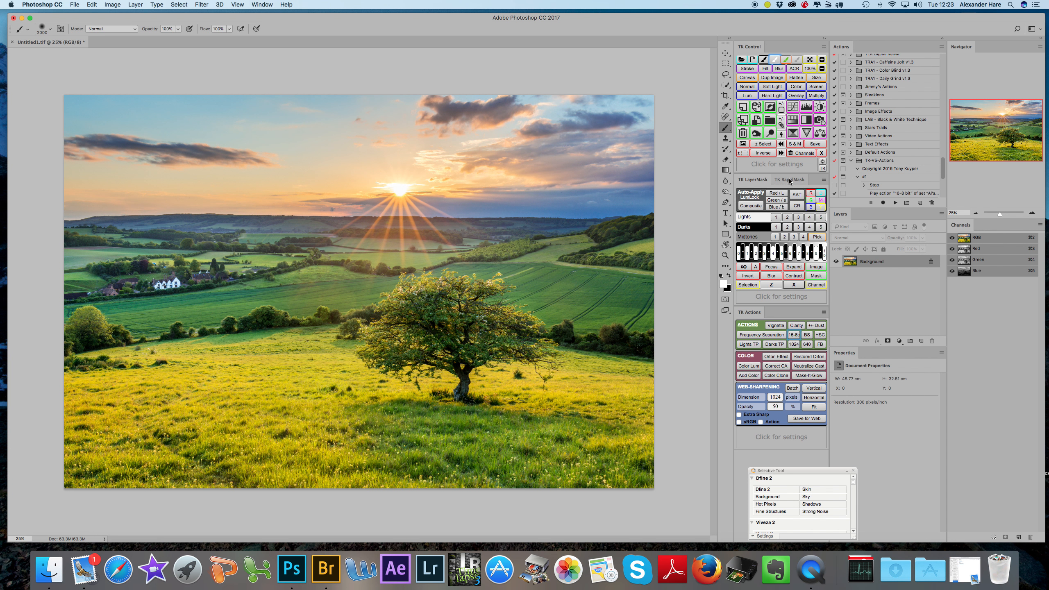
left_click(752, 180)
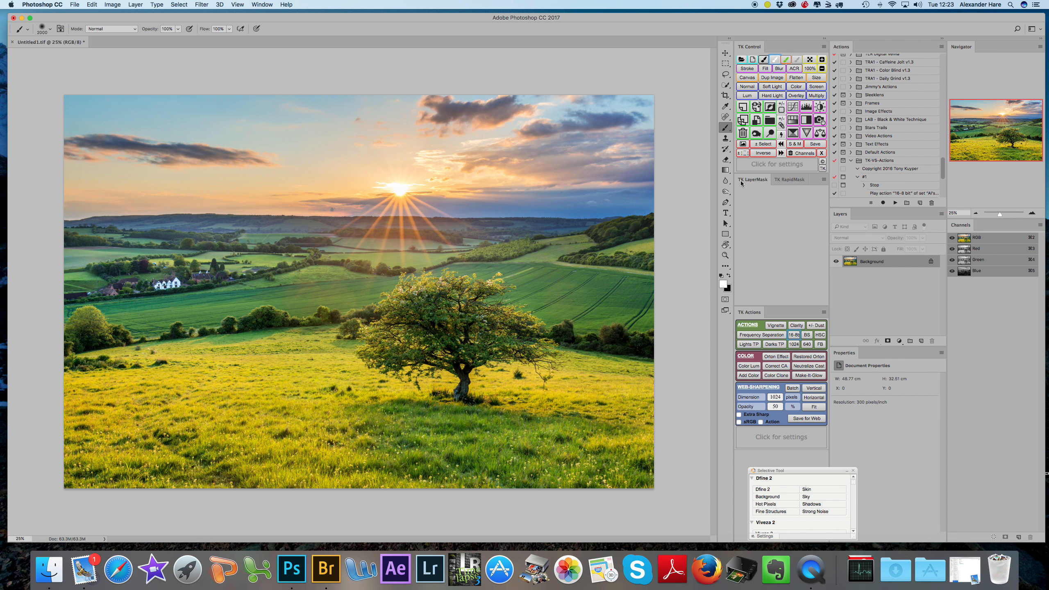
left_click(752, 179)
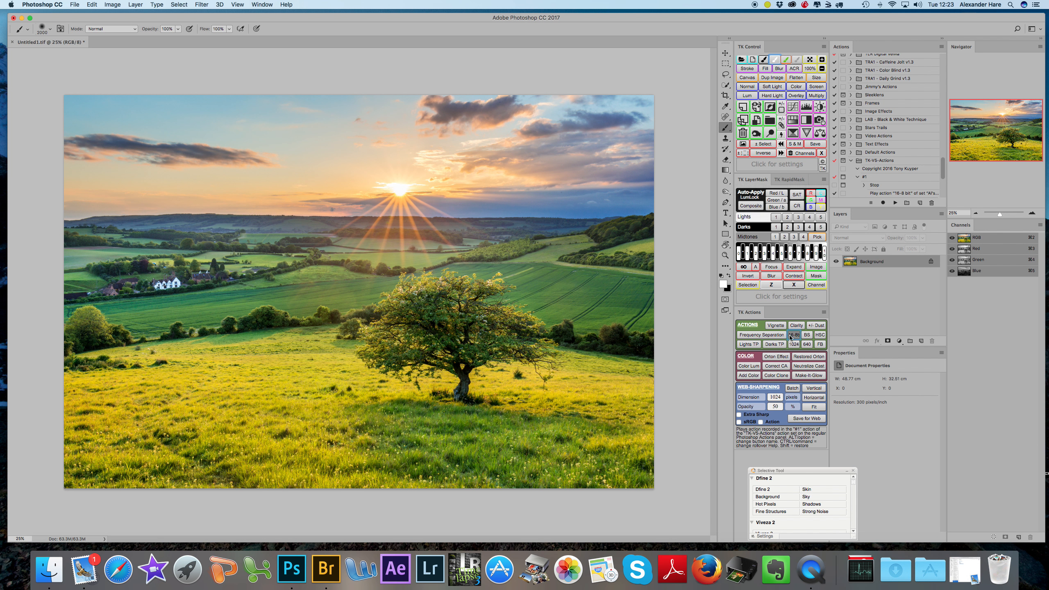
left_click(794, 334)
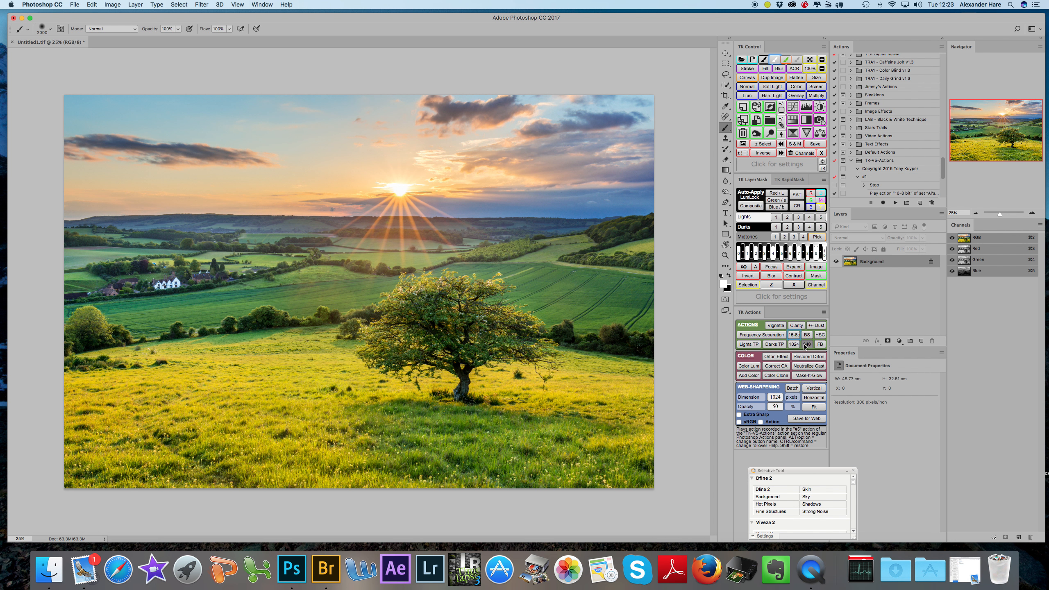
left_click(806, 343)
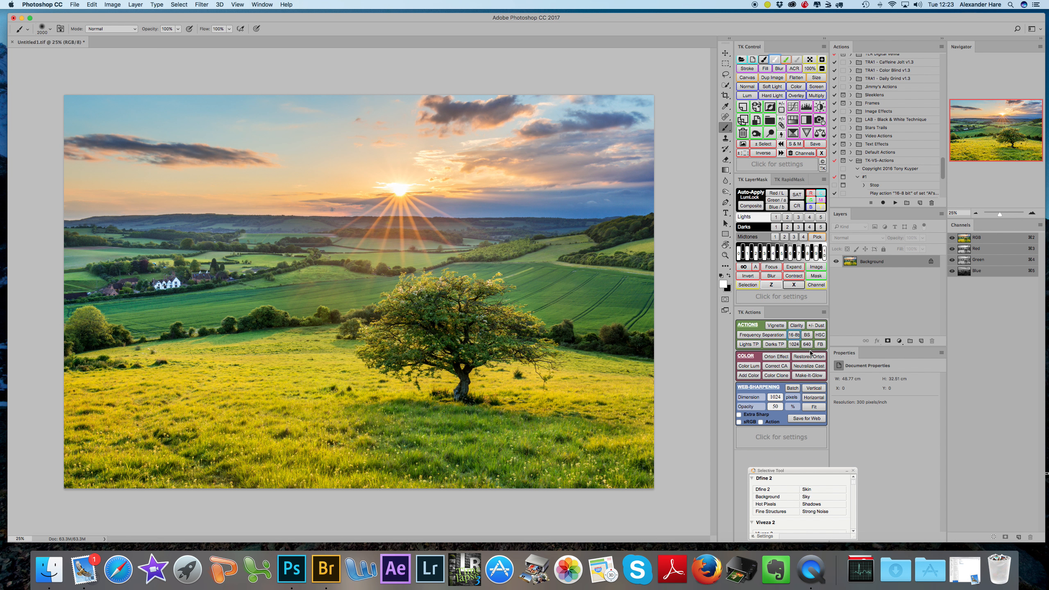
mouse_move(793, 335)
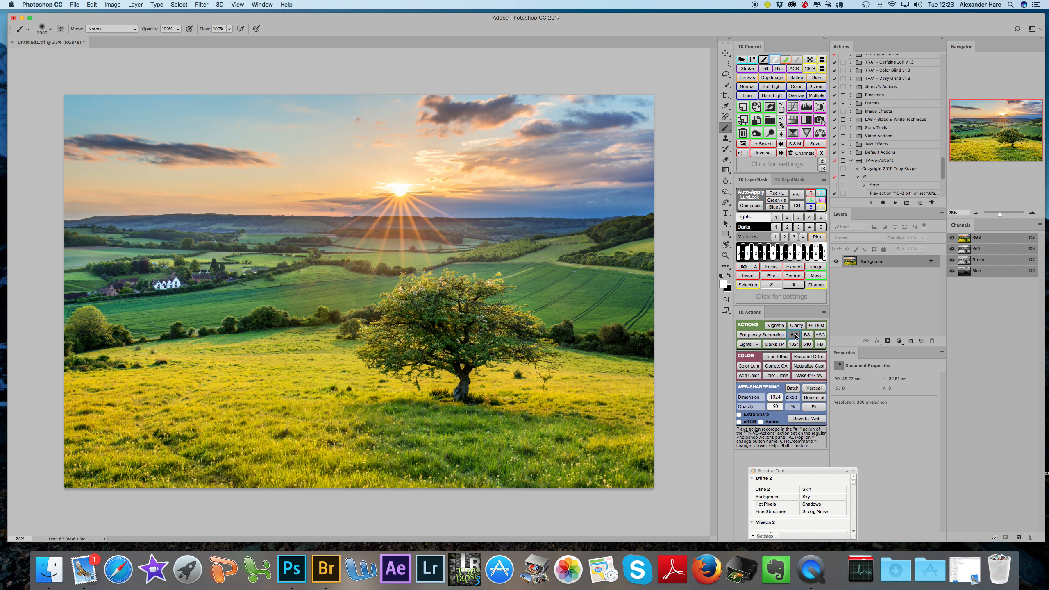
mouse_move(771, 95)
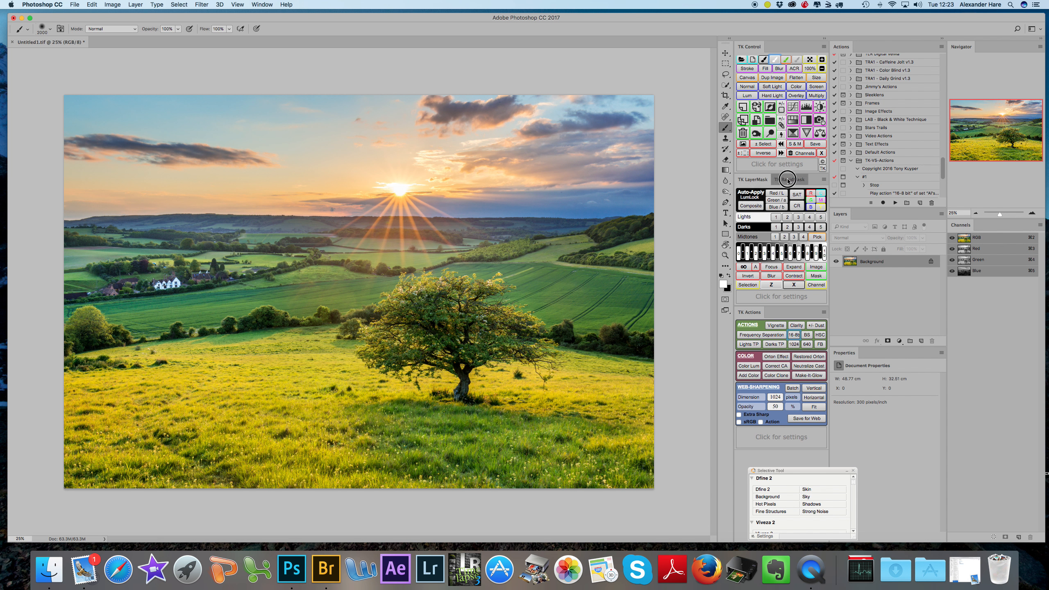
Step: Bring up the Layers panel's list of layer commands for the landscape photo
left_click(790, 180)
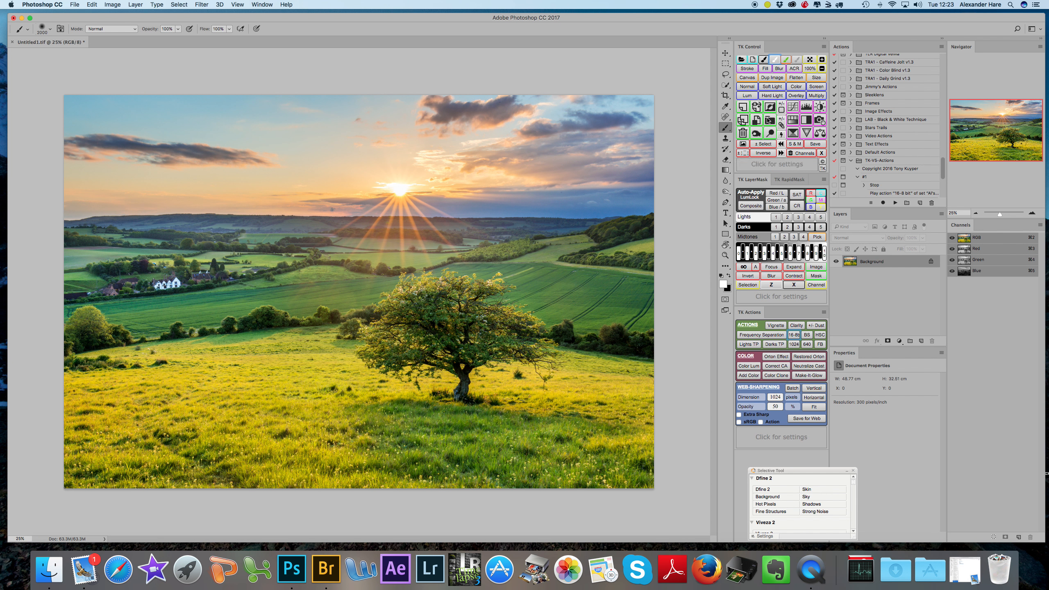
mouse_move(771, 86)
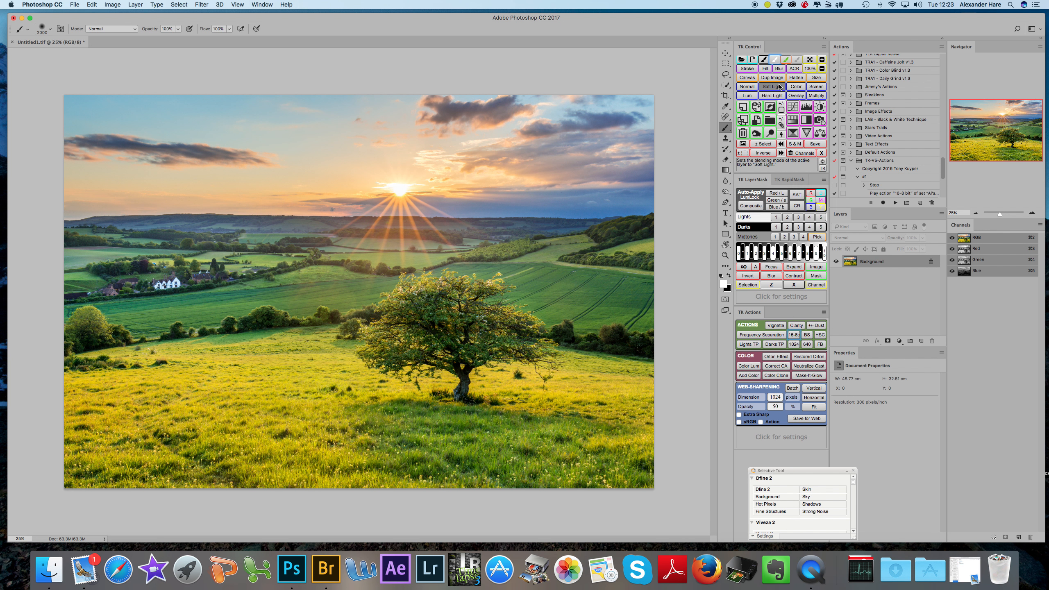
mouse_move(771, 77)
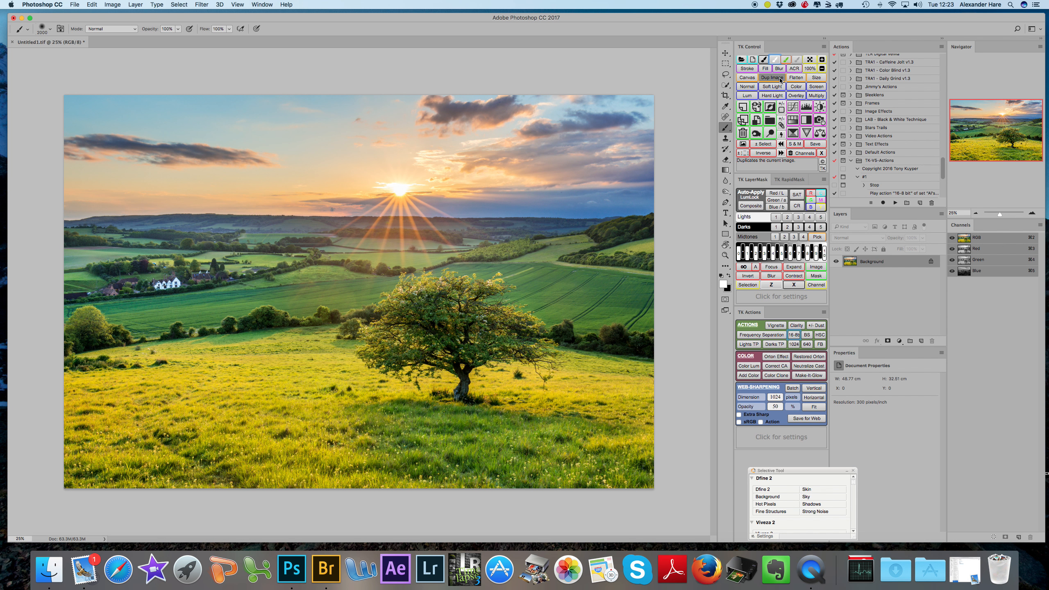
mouse_move(762, 60)
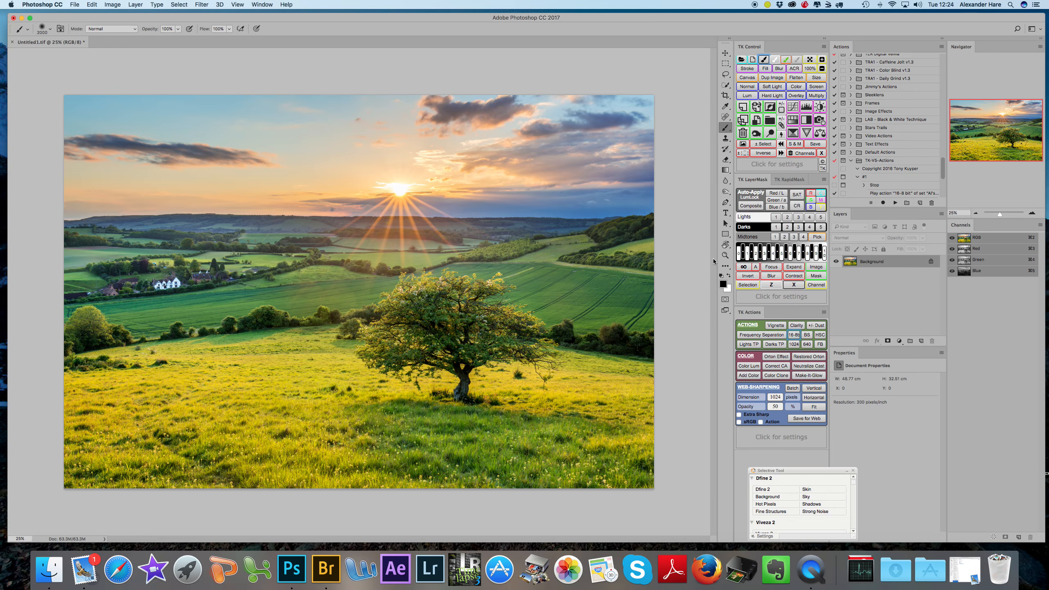
mouse_move(773, 60)
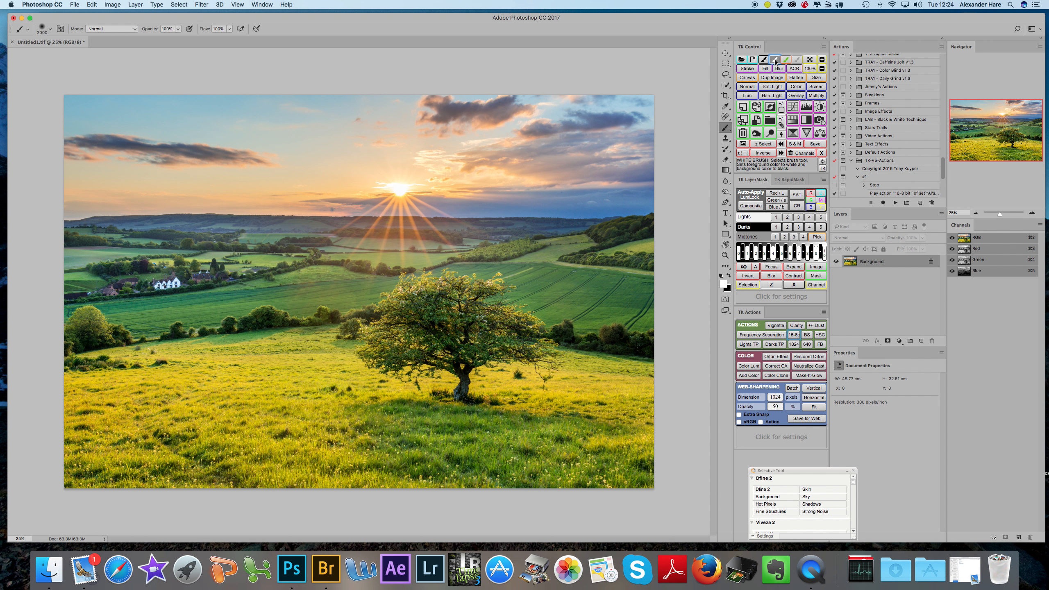
mouse_move(771, 78)
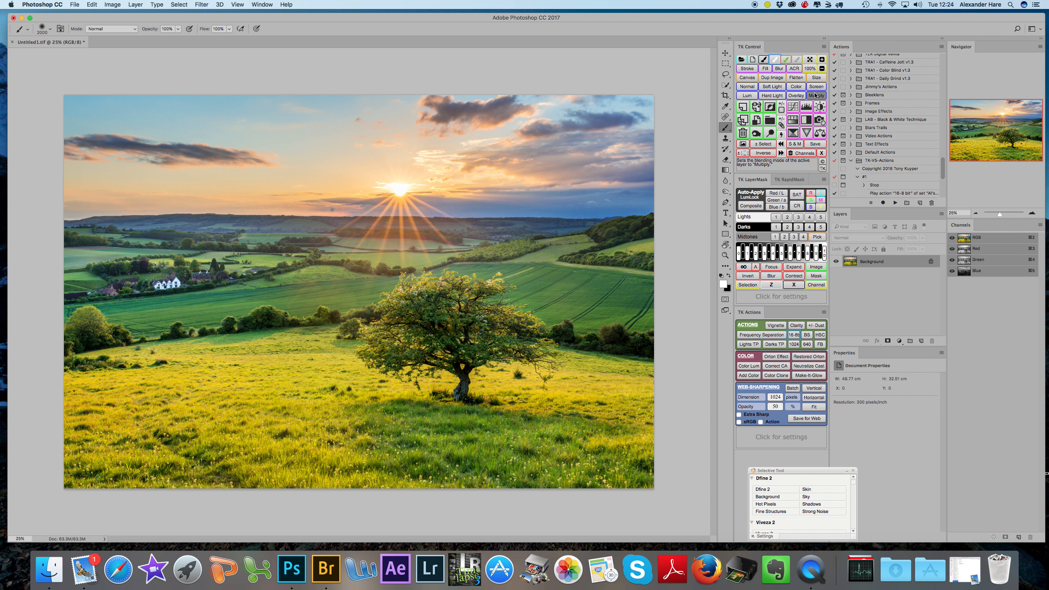
mouse_move(795, 78)
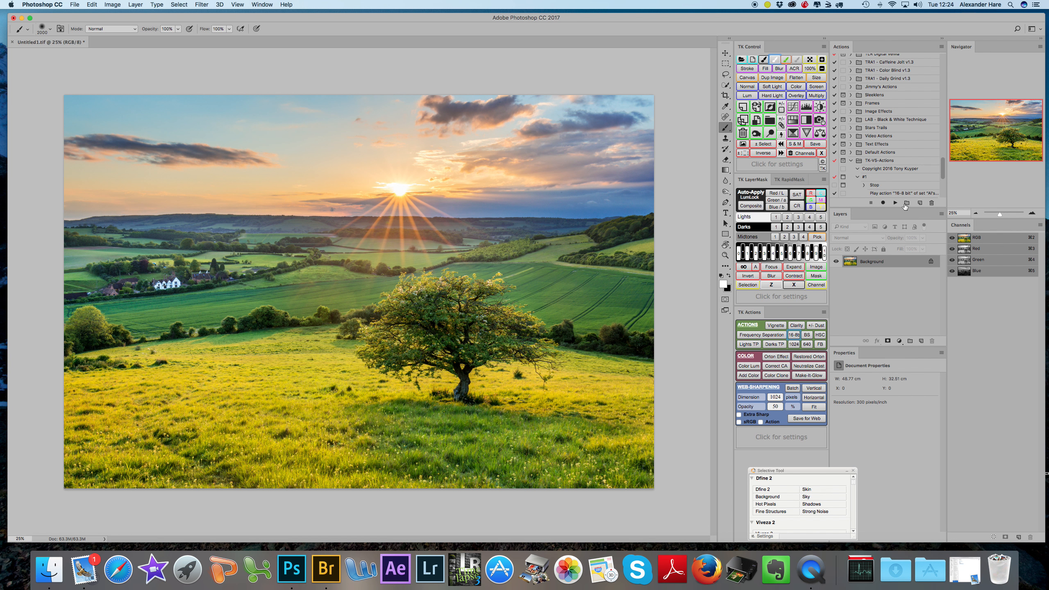
left_click(941, 221)
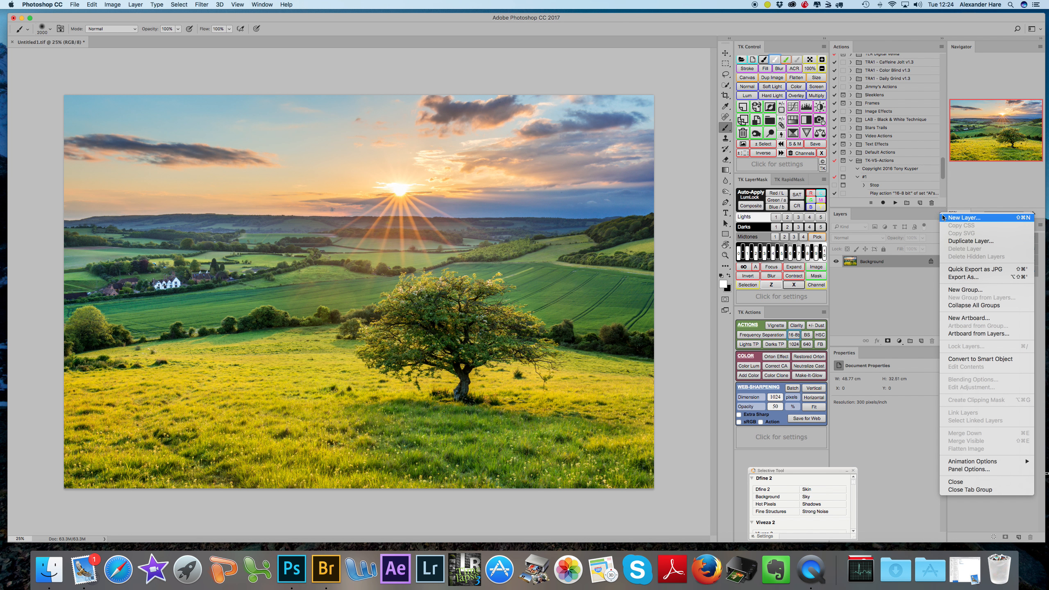
mouse_move(964, 217)
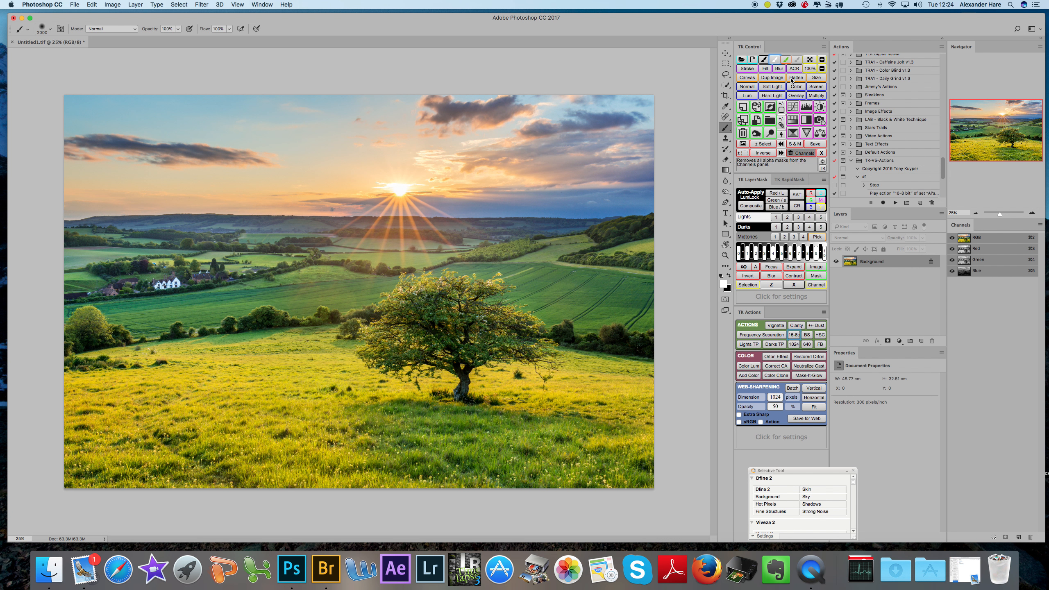
mouse_move(795, 77)
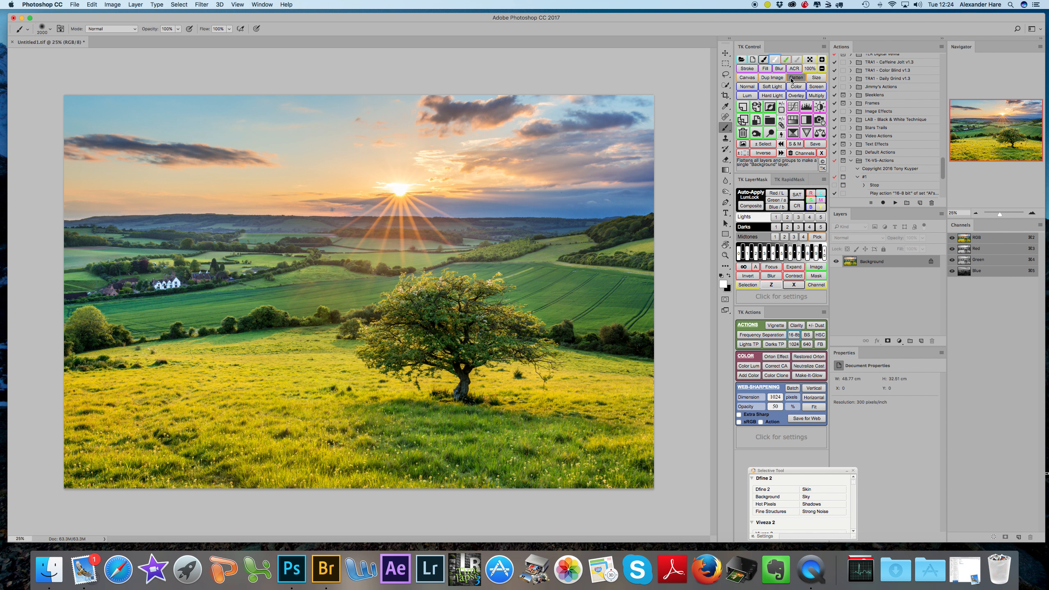
mouse_move(809, 133)
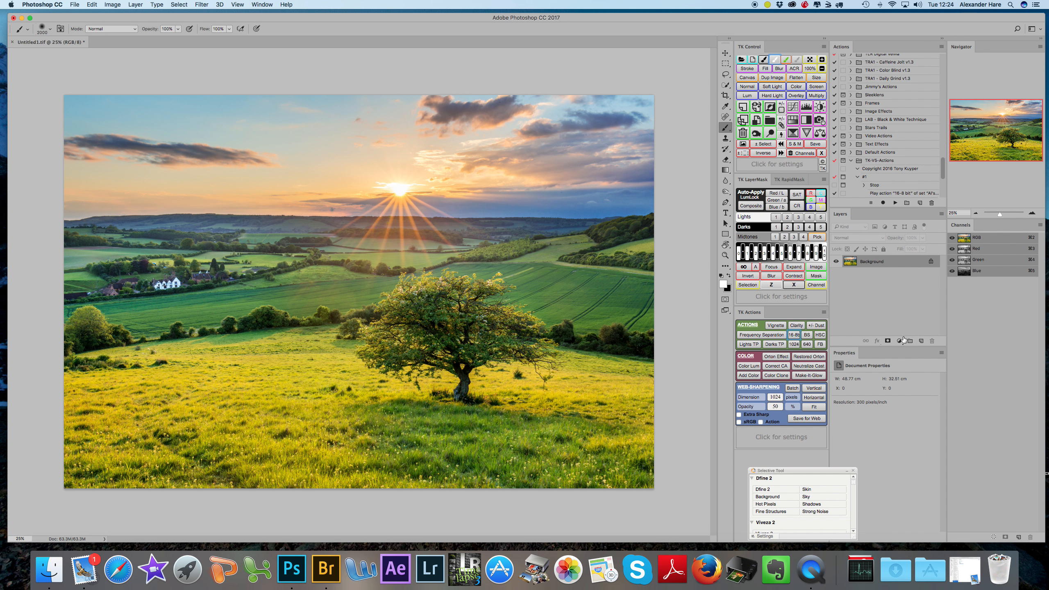
left_click(898, 340)
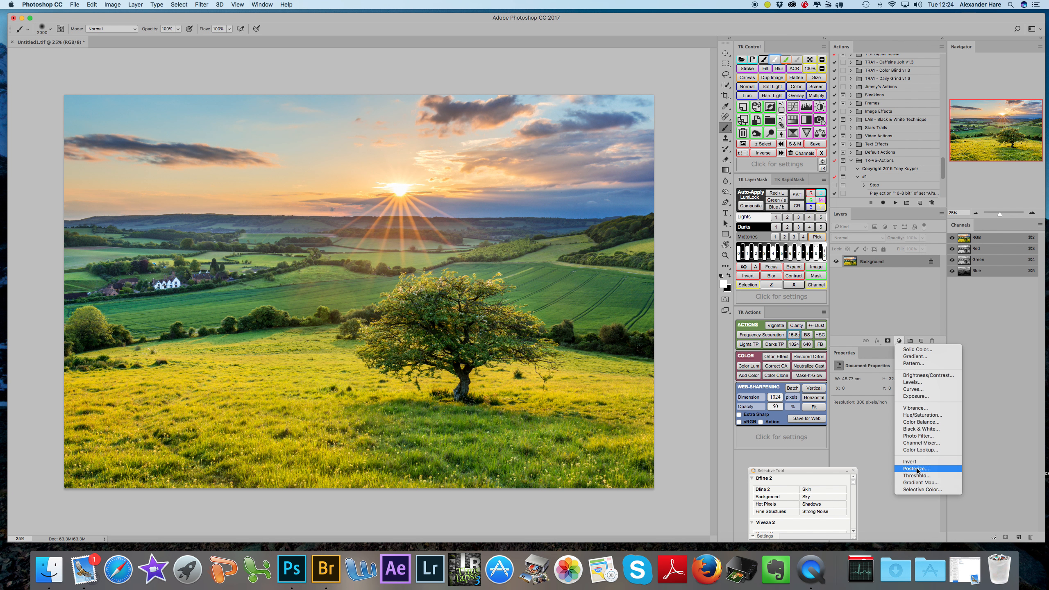
mouse_move(917, 471)
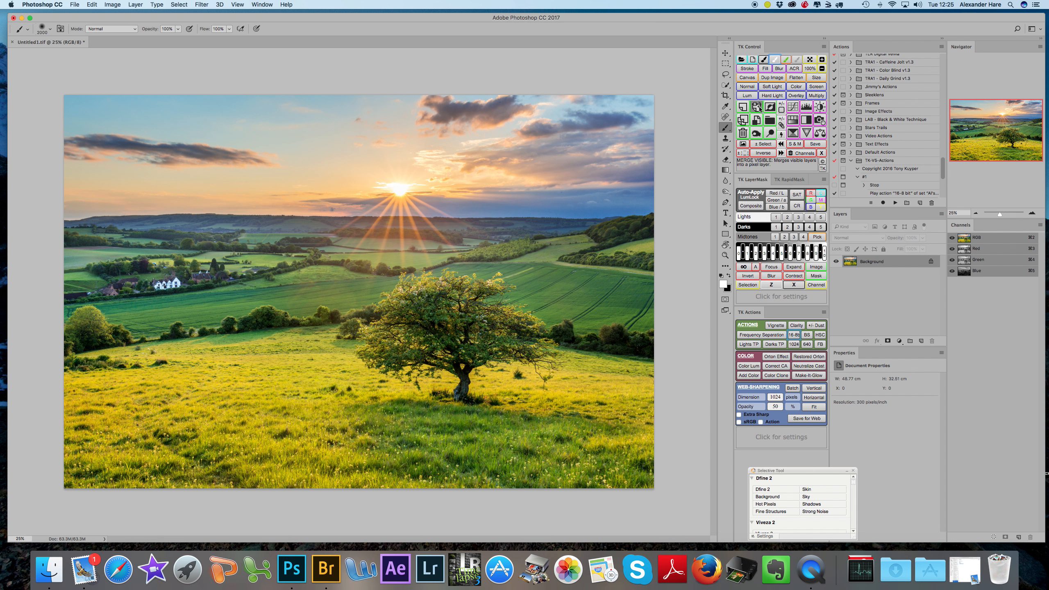
mouse_move(755, 119)
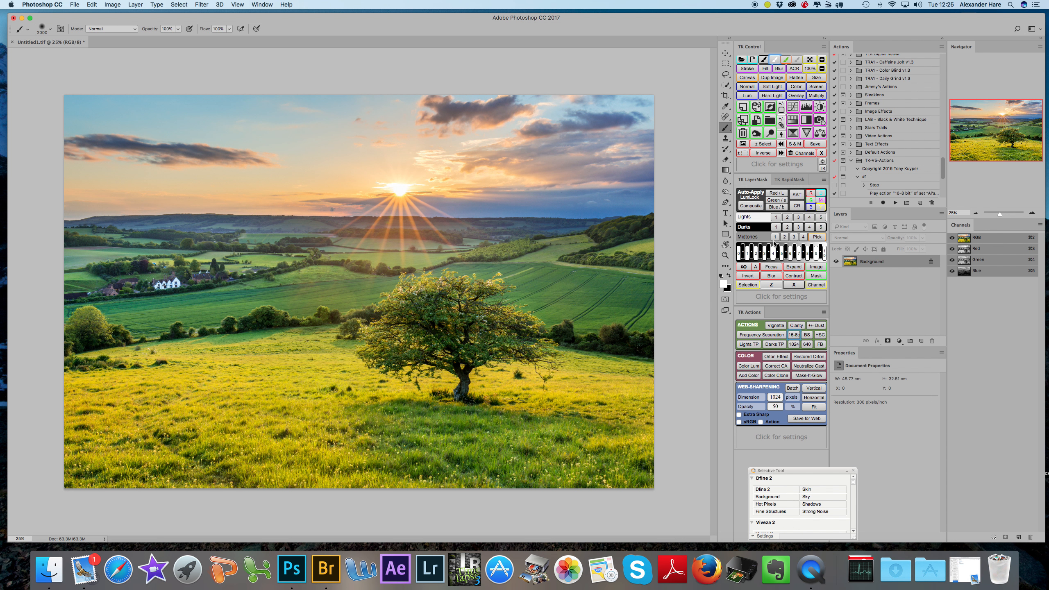
mouse_move(776, 227)
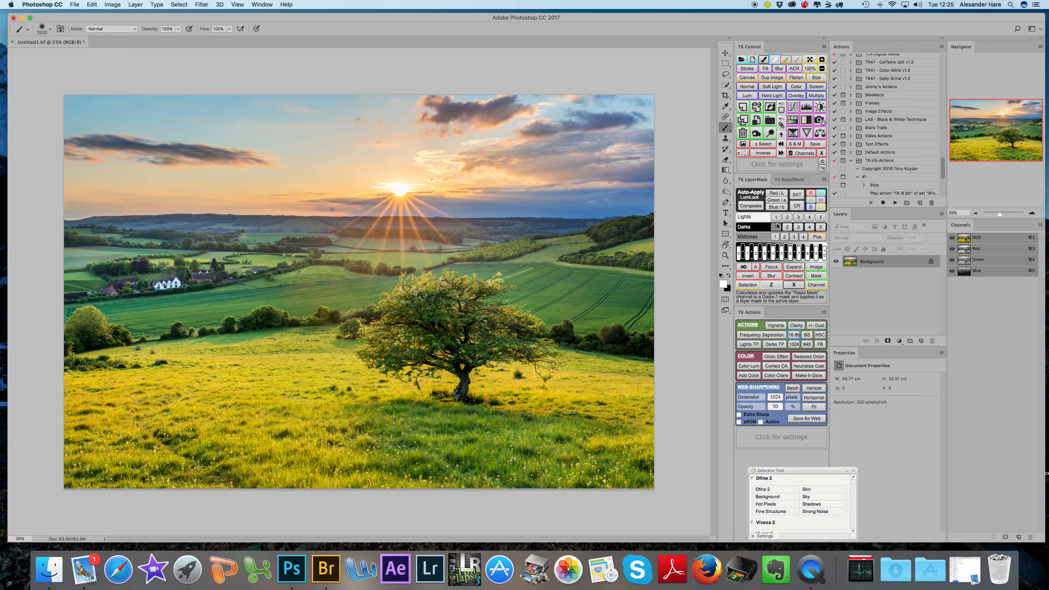
Step: Add a Curves 1 adjustment layer with a Lights luminosity mask and preview the mask in grayscale
left_click(775, 216)
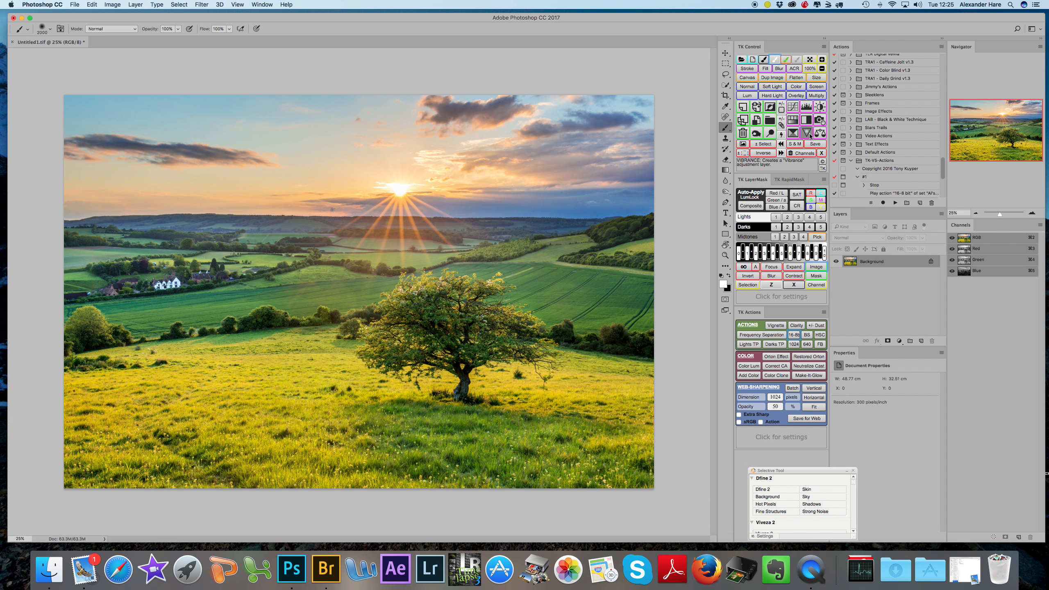
mouse_move(805, 154)
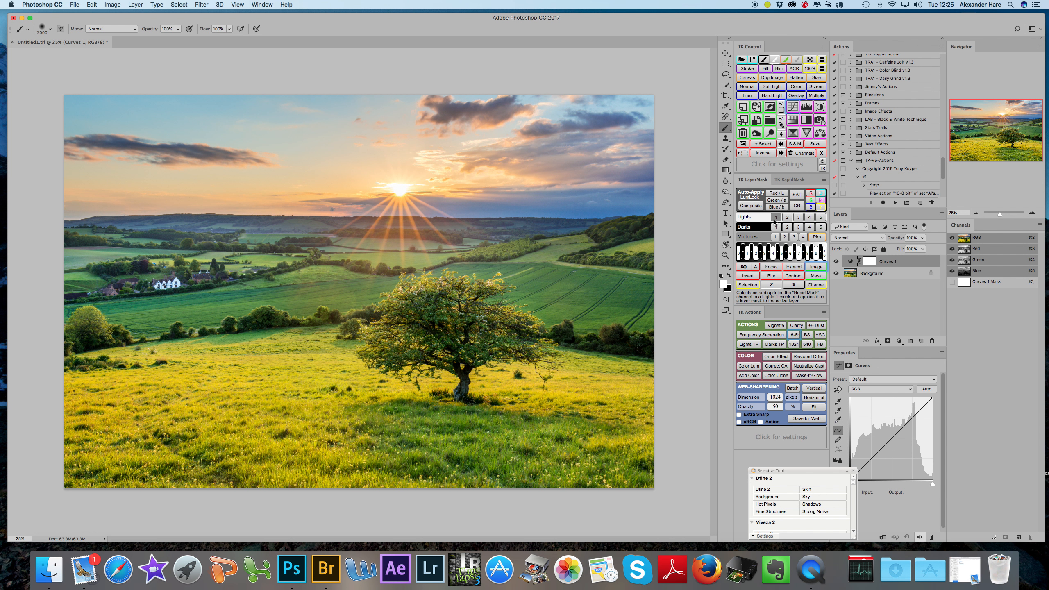
left_click(775, 216)
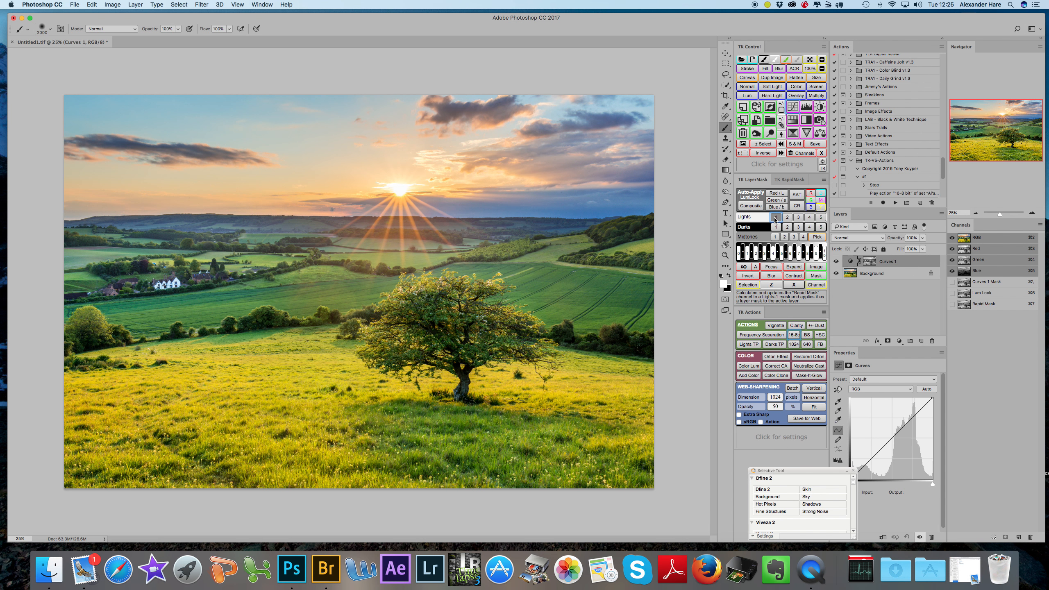
mouse_move(830, 228)
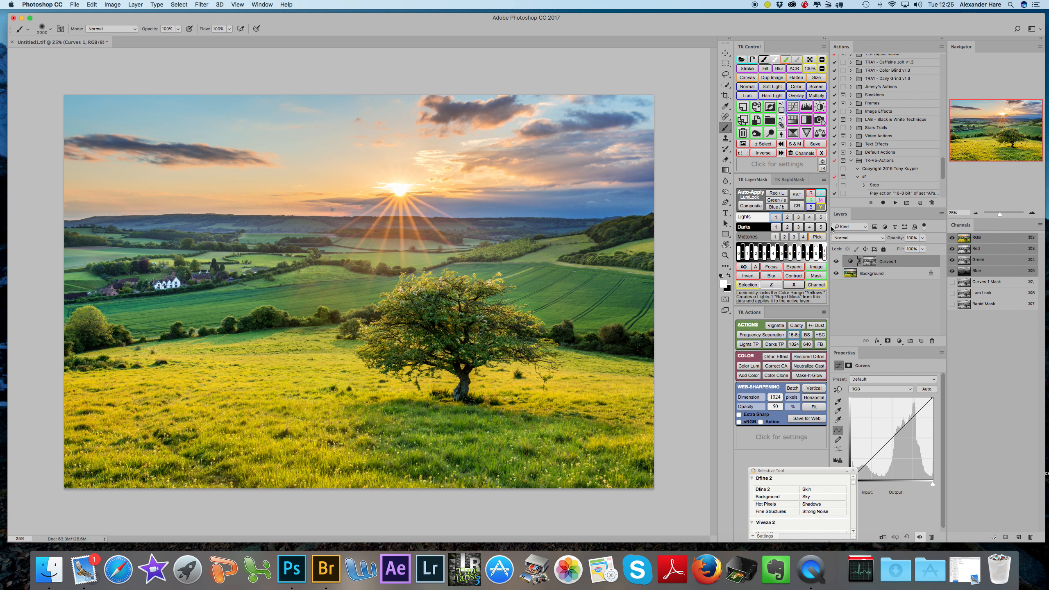
left_click(868, 260)
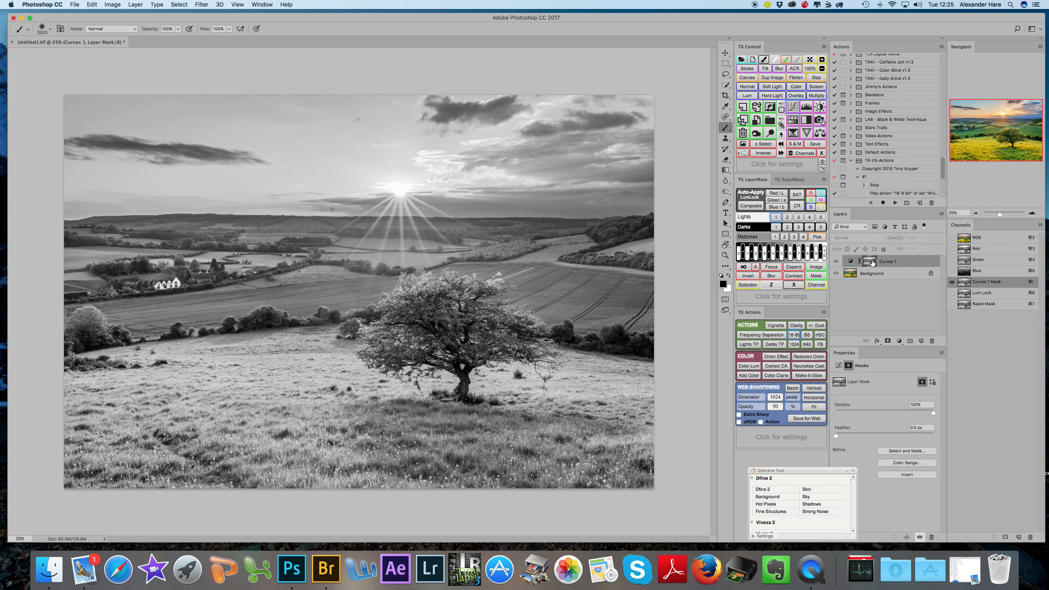
left_click(818, 226)
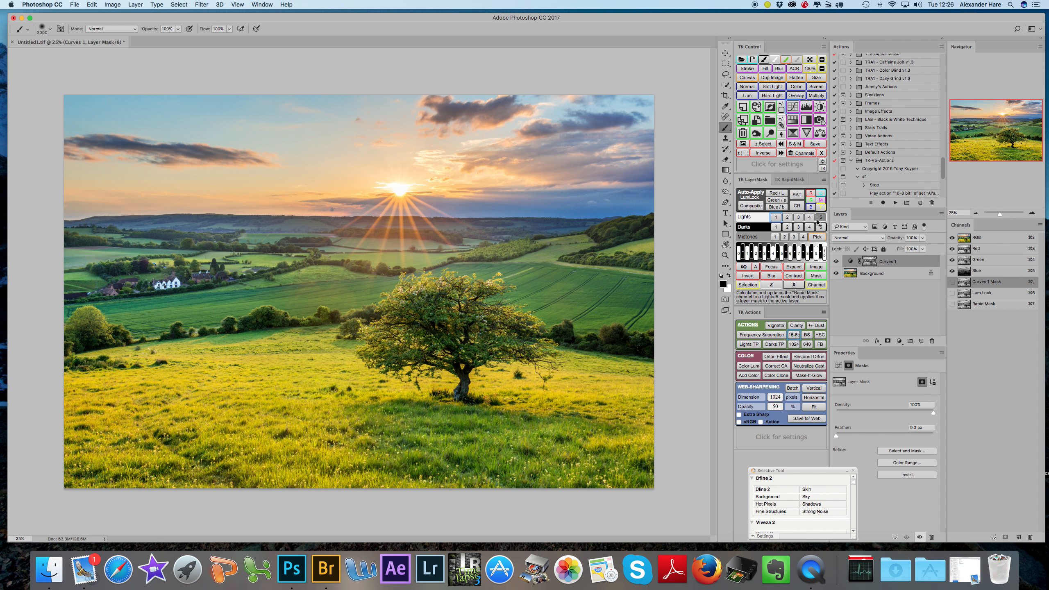
Step: Refine Curves 1 with a narrower Lights mask, then add a masked Levels adjustment layer above it
left_click(868, 261)
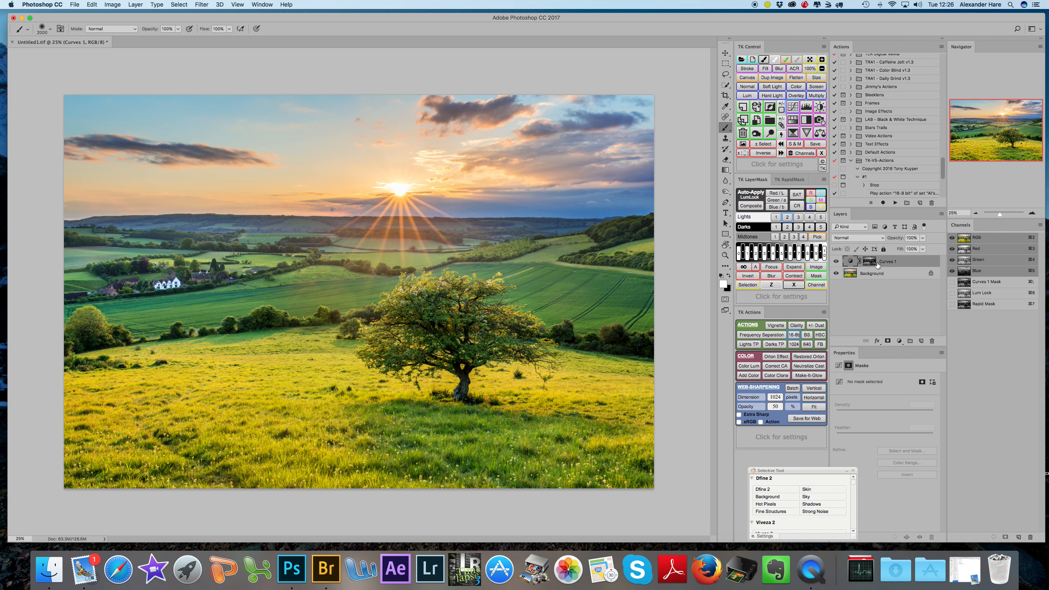
left_click(868, 260)
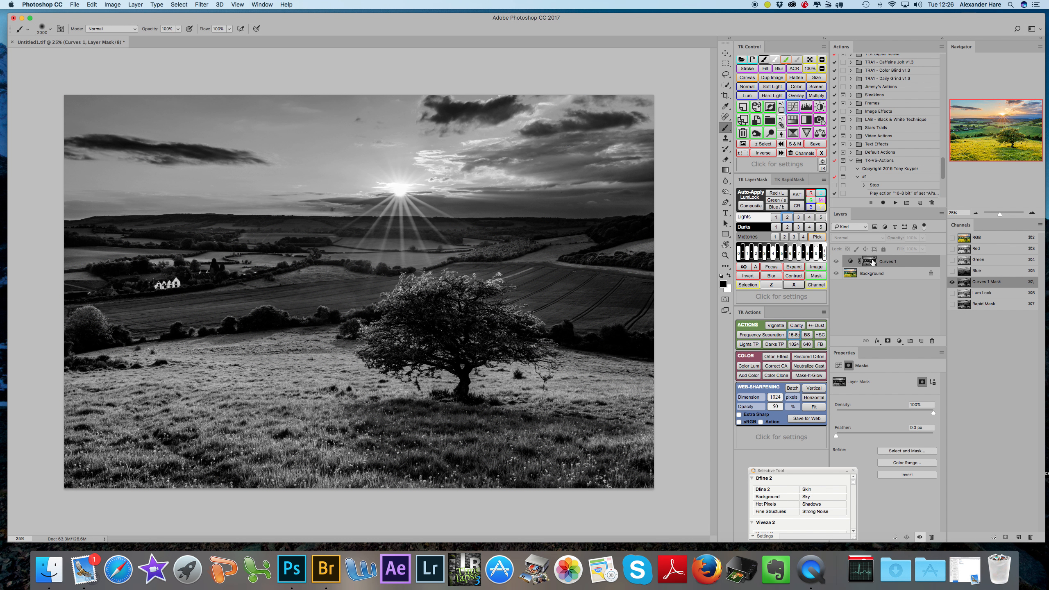
left_click(786, 217)
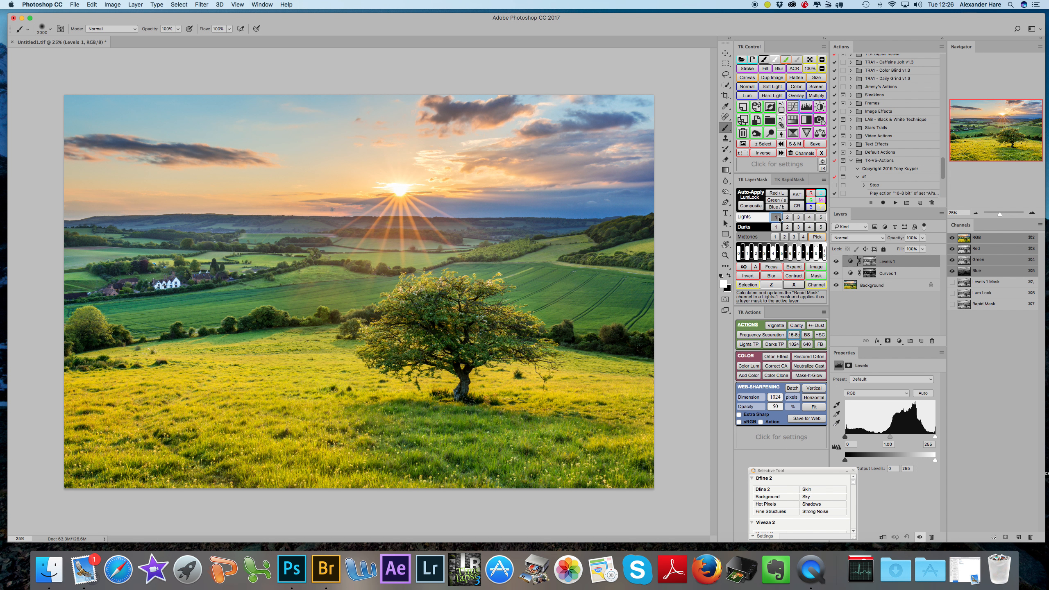
mouse_move(776, 200)
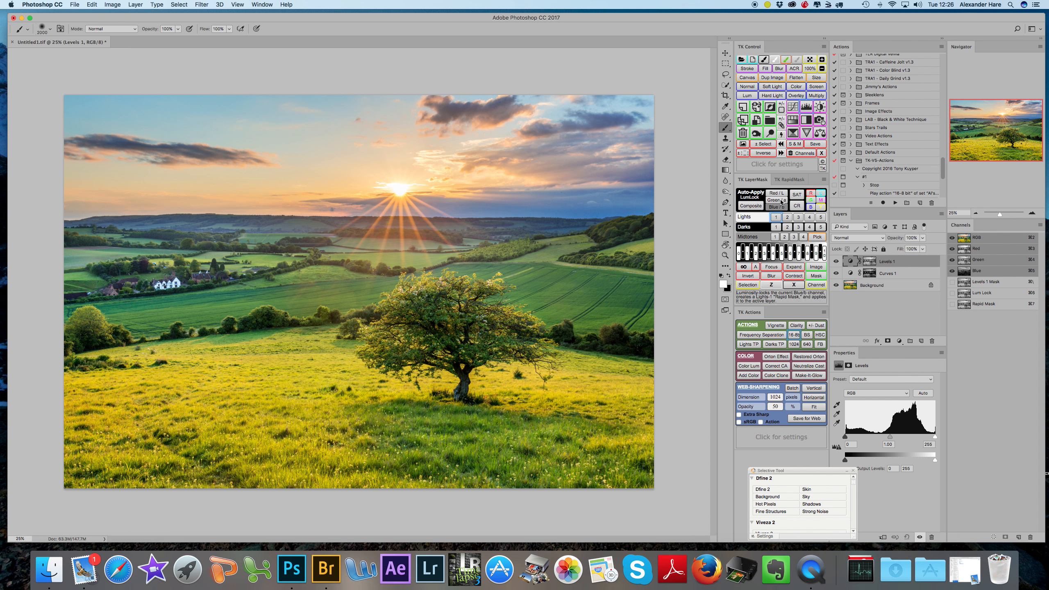
Step: Preview the Lights 1, 2, 3 and 5 Rapid Mask channels, then return to the full-colour image
left_click(790, 180)
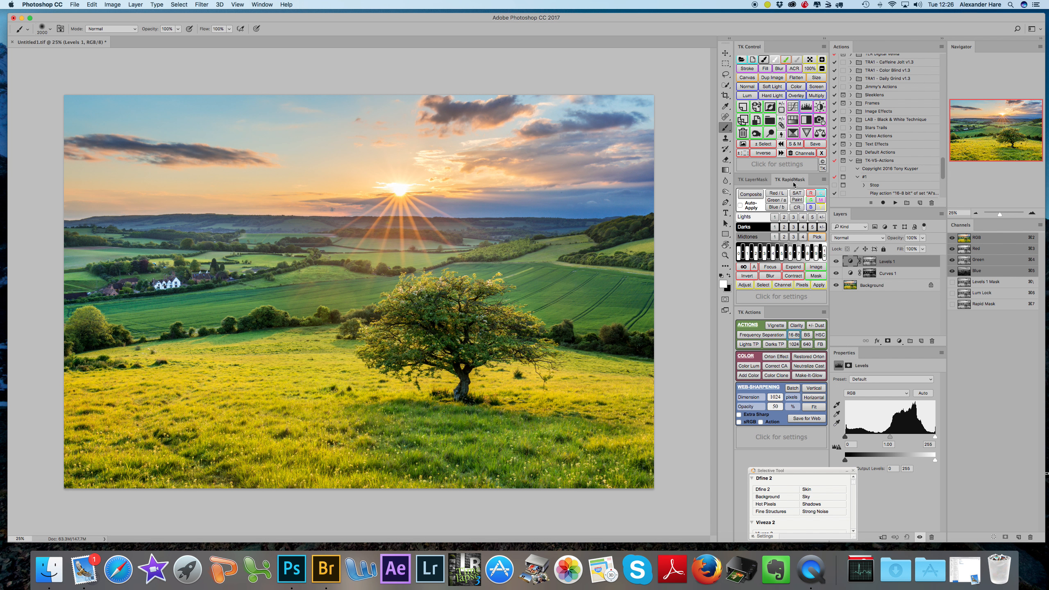
mouse_move(783, 236)
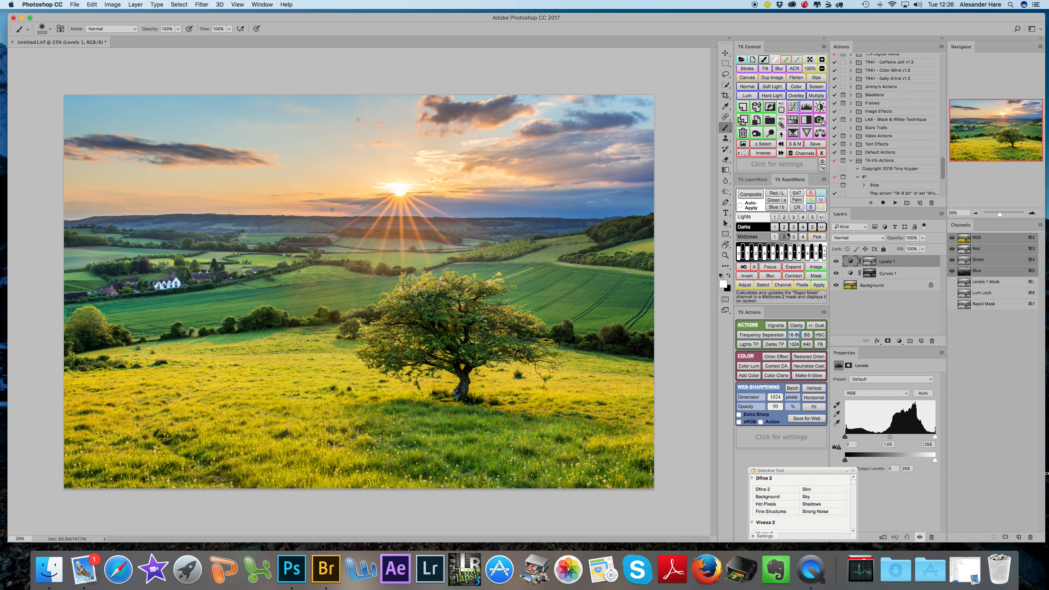
left_click(774, 216)
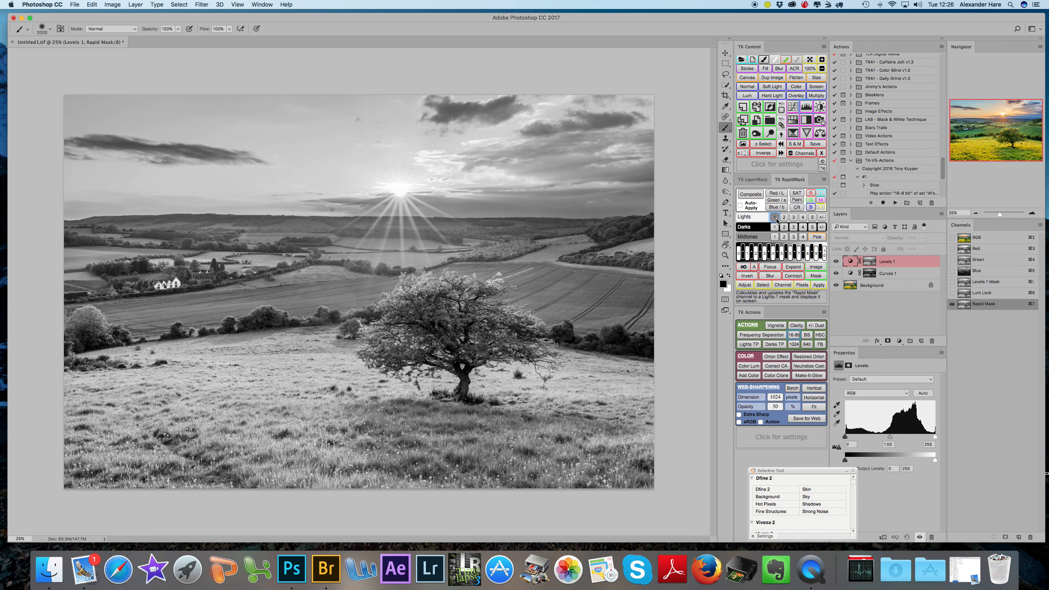
left_click(783, 216)
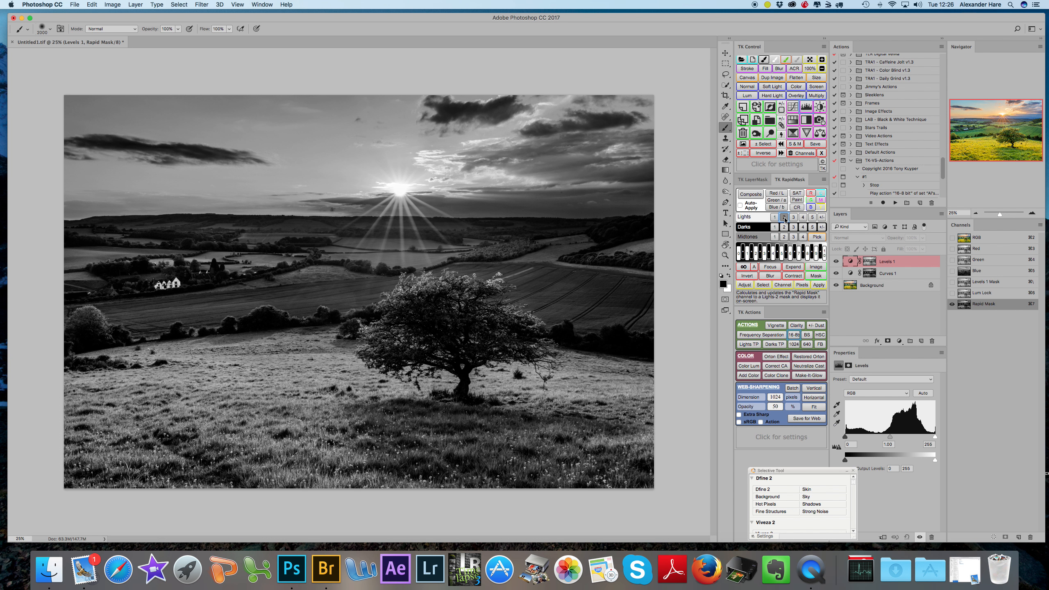
left_click(792, 217)
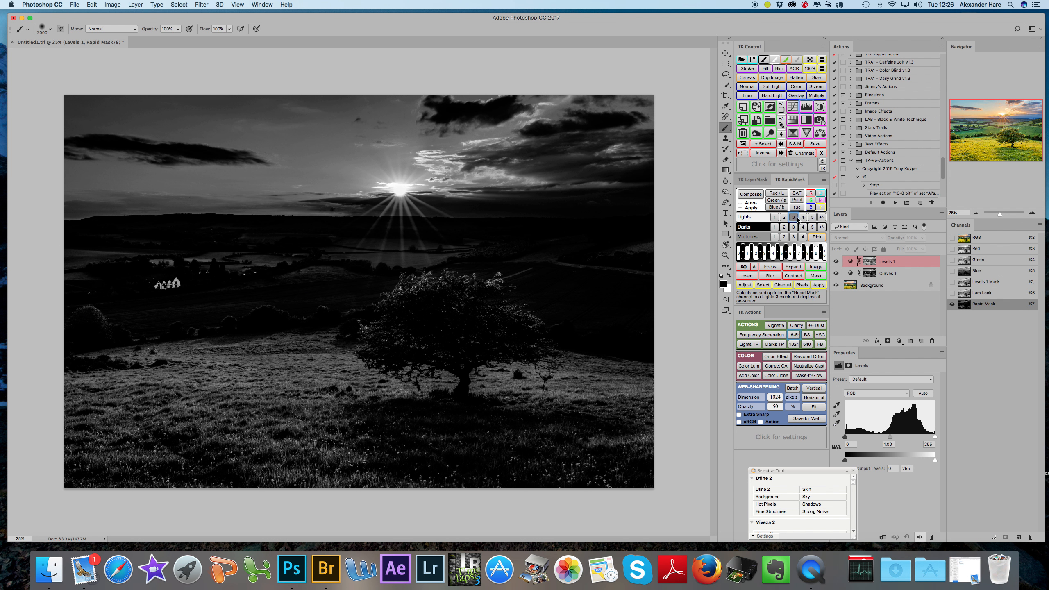
left_click(820, 218)
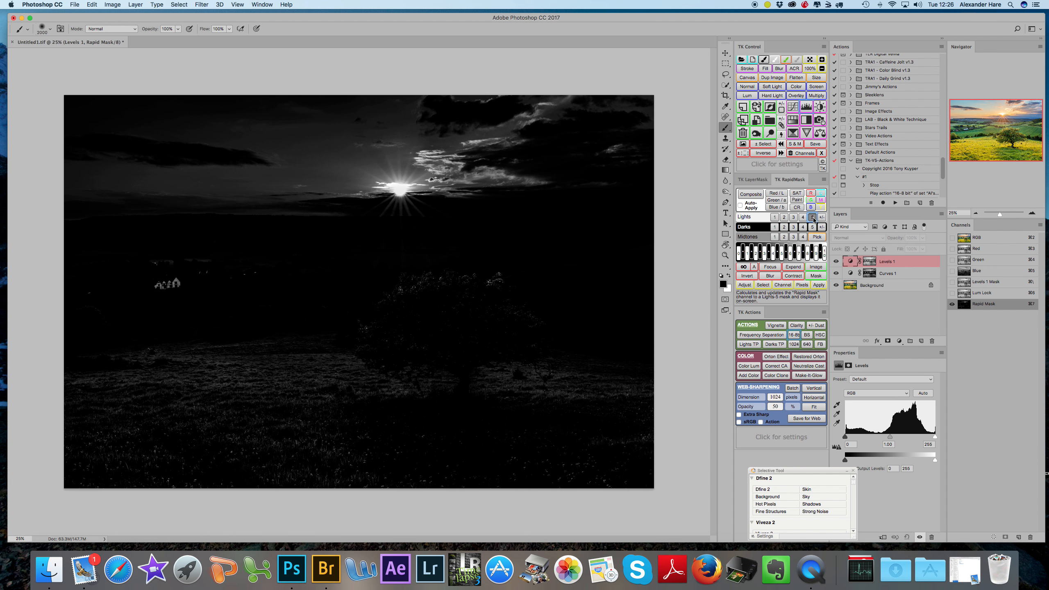
left_click(811, 217)
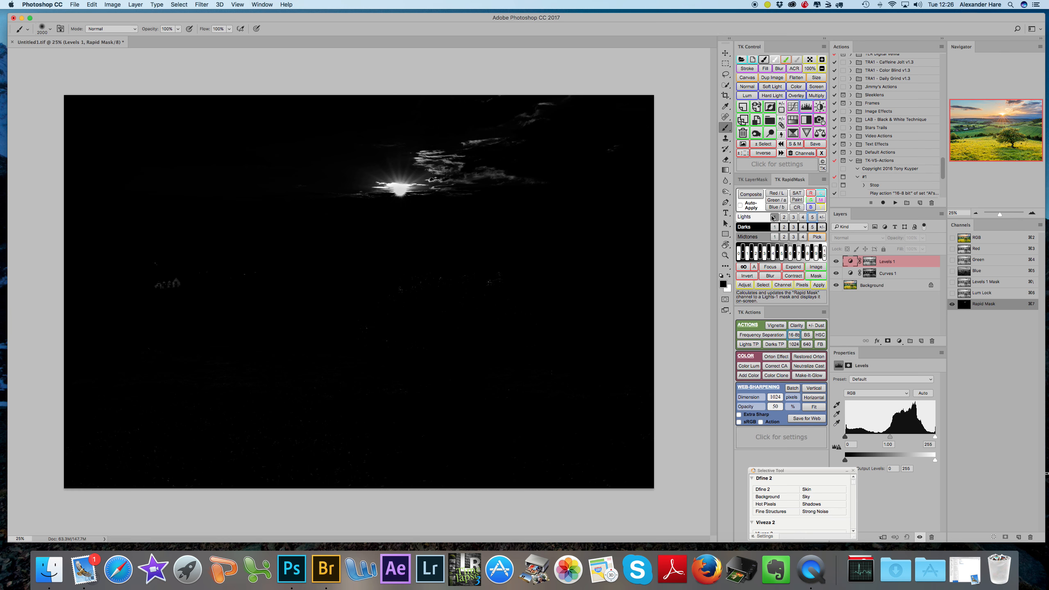
left_click(835, 260)
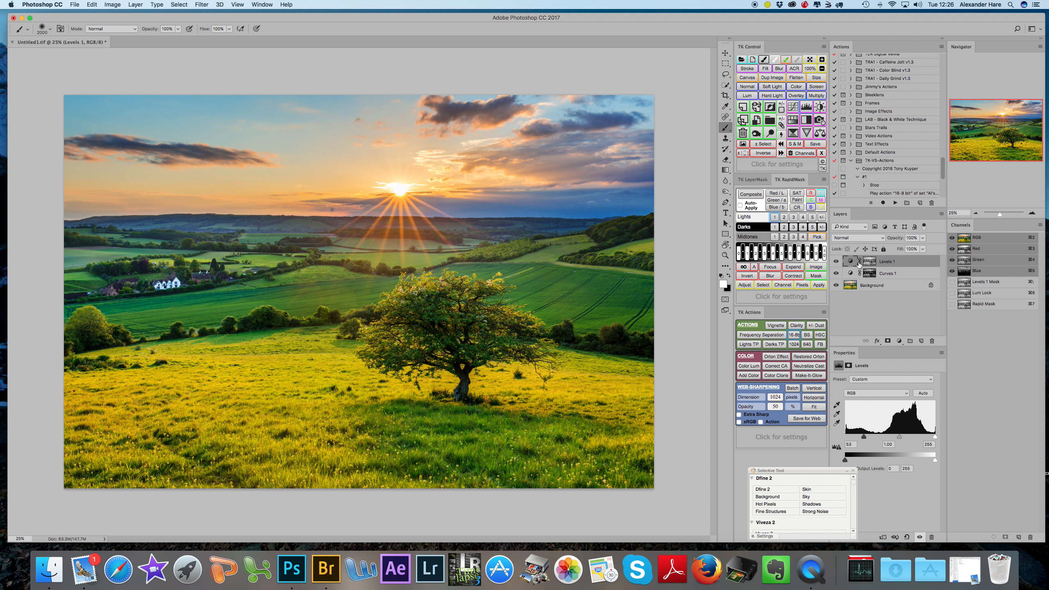
Step: Return to the full-colour landscape and switch the TK panel to its LayerMask tool set
left_click(868, 260)
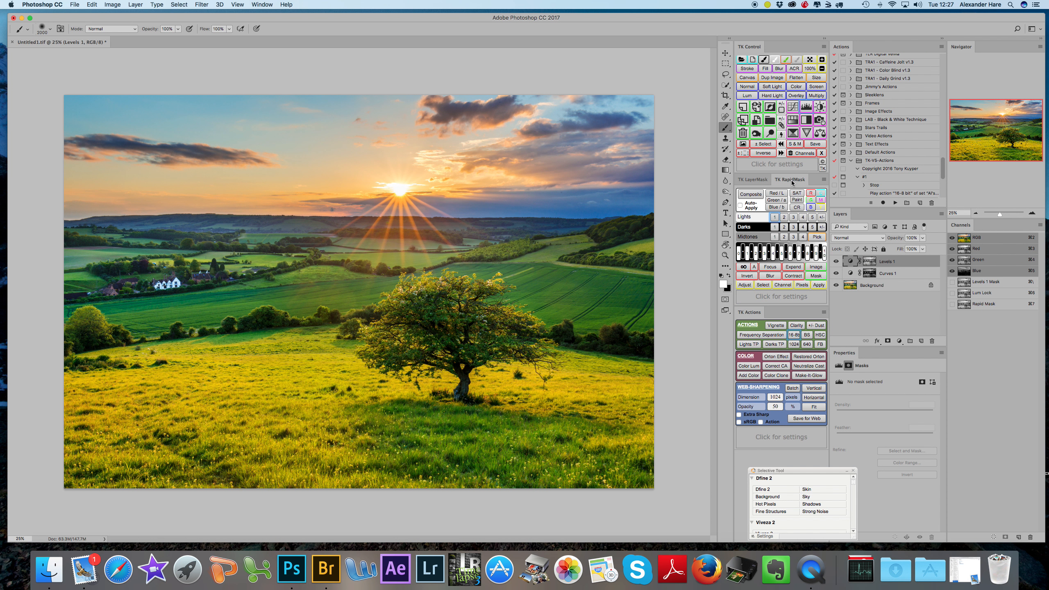
mouse_move(777, 228)
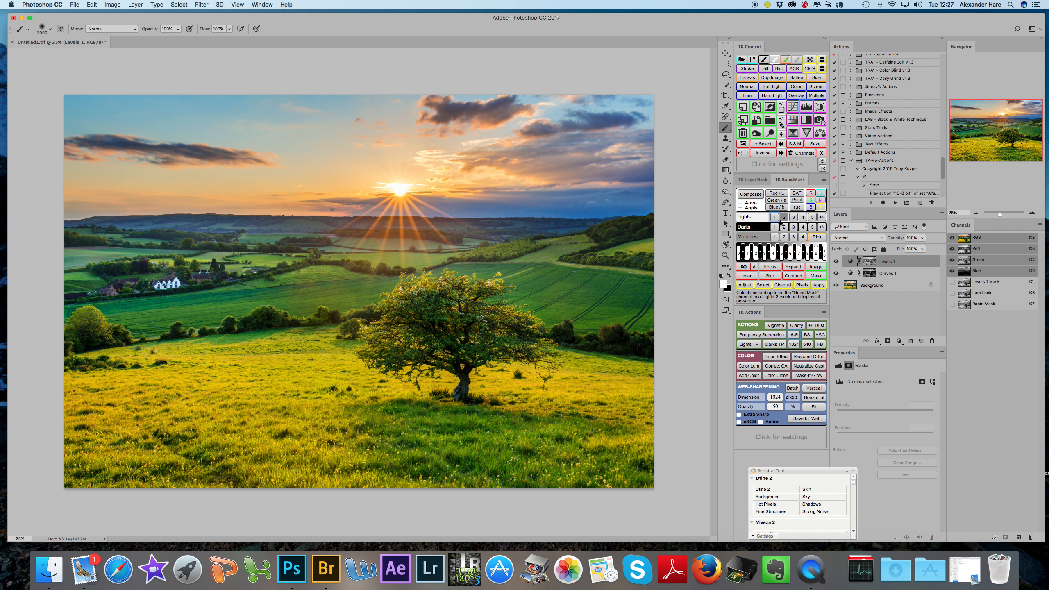
left_click(752, 179)
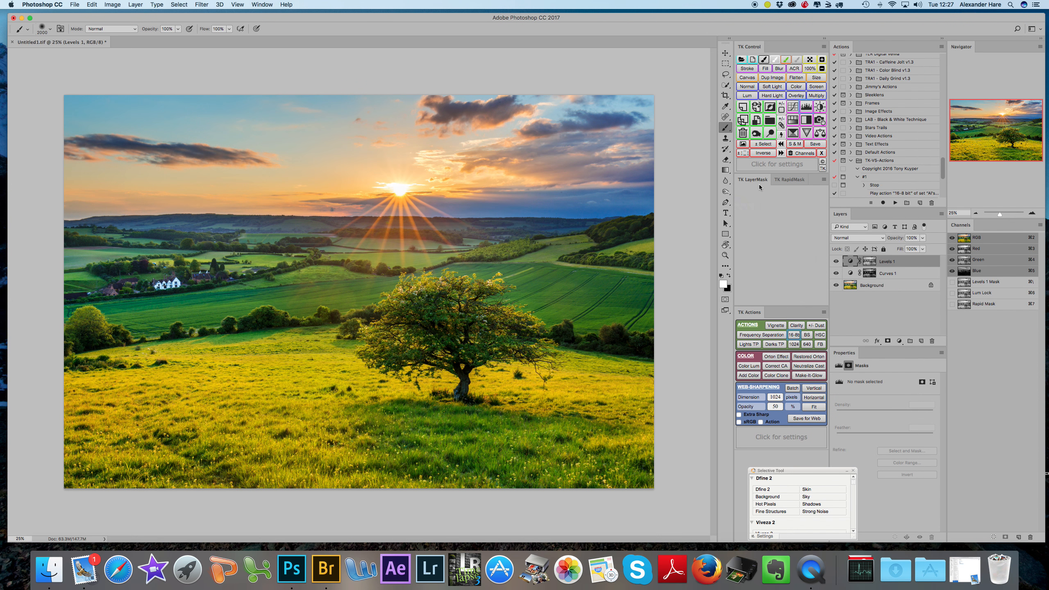
Step: Select the Levels 1 adjustment layer so it can be removed from above Curves 1
left_click(752, 178)
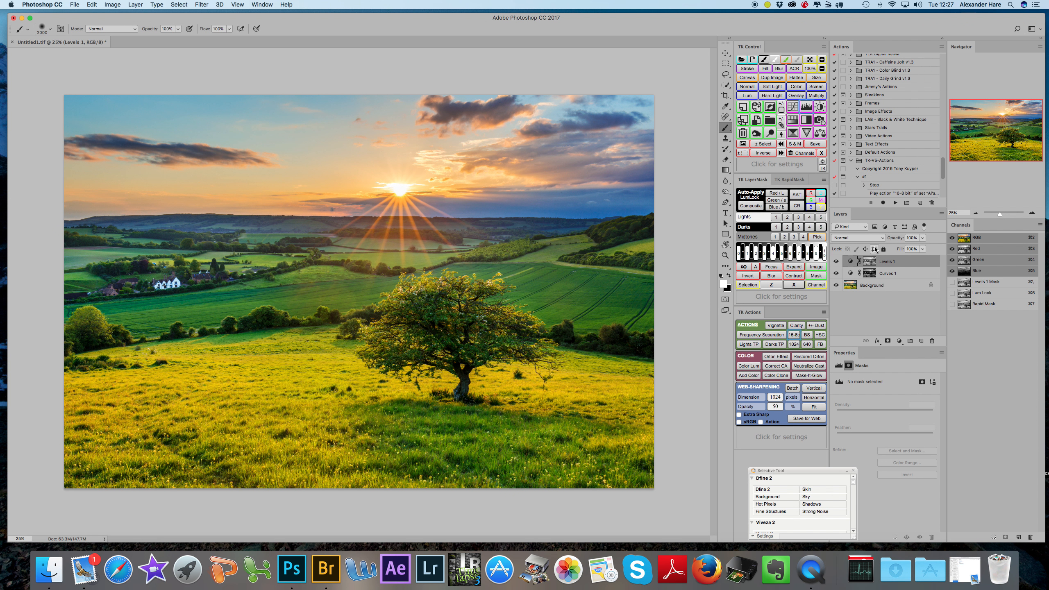
mouse_move(893, 263)
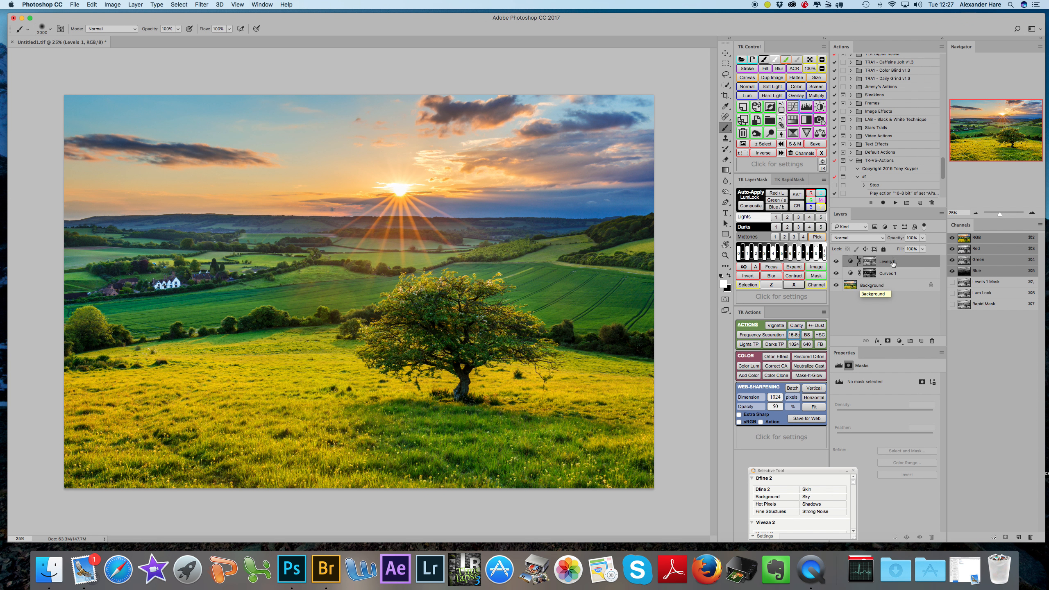
left_click(888, 260)
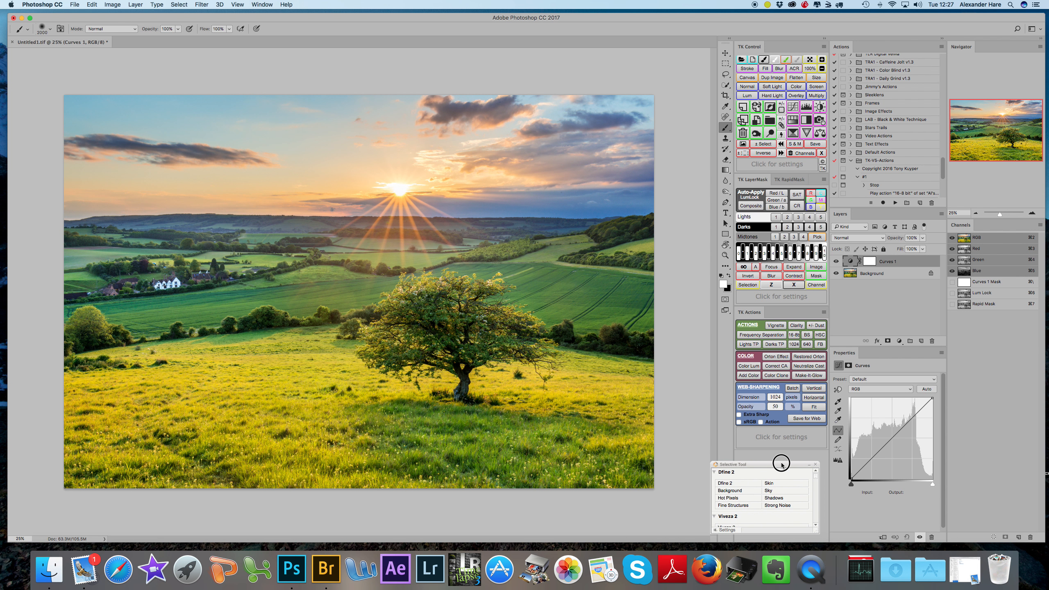
mouse_move(774, 239)
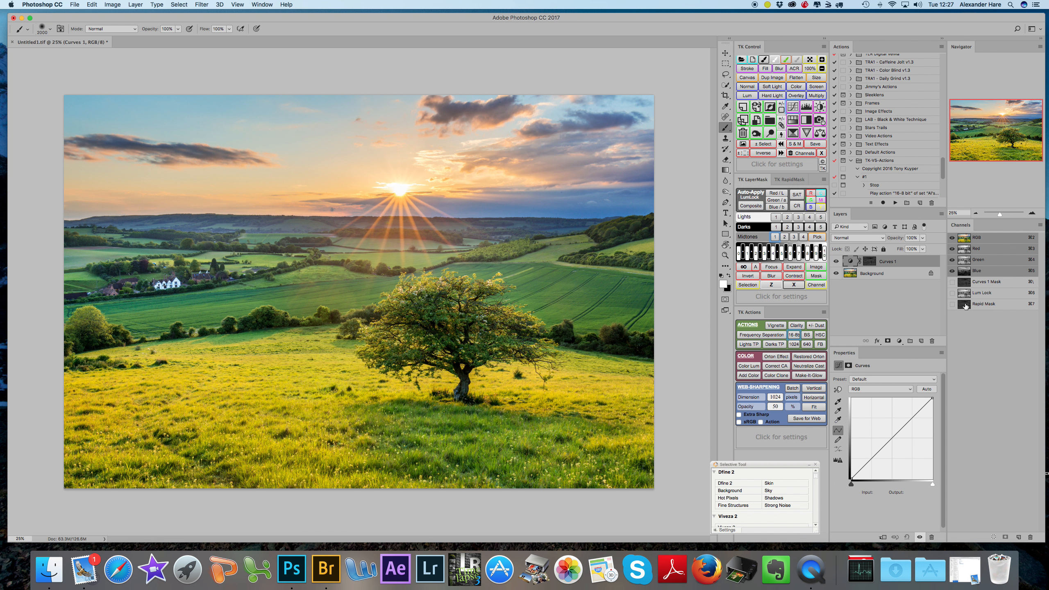
mouse_move(964, 304)
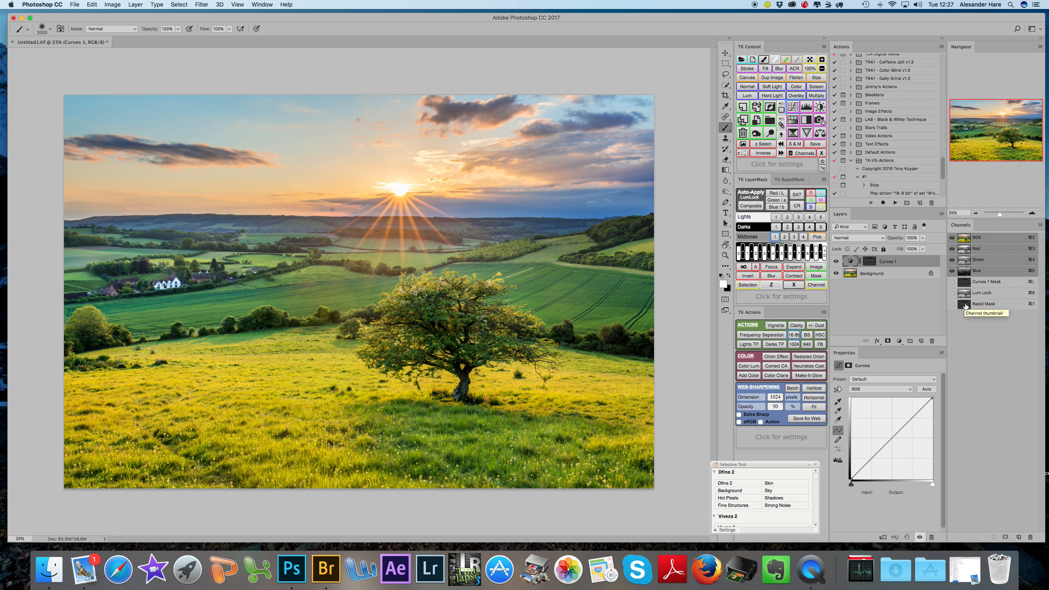
mouse_move(841, 491)
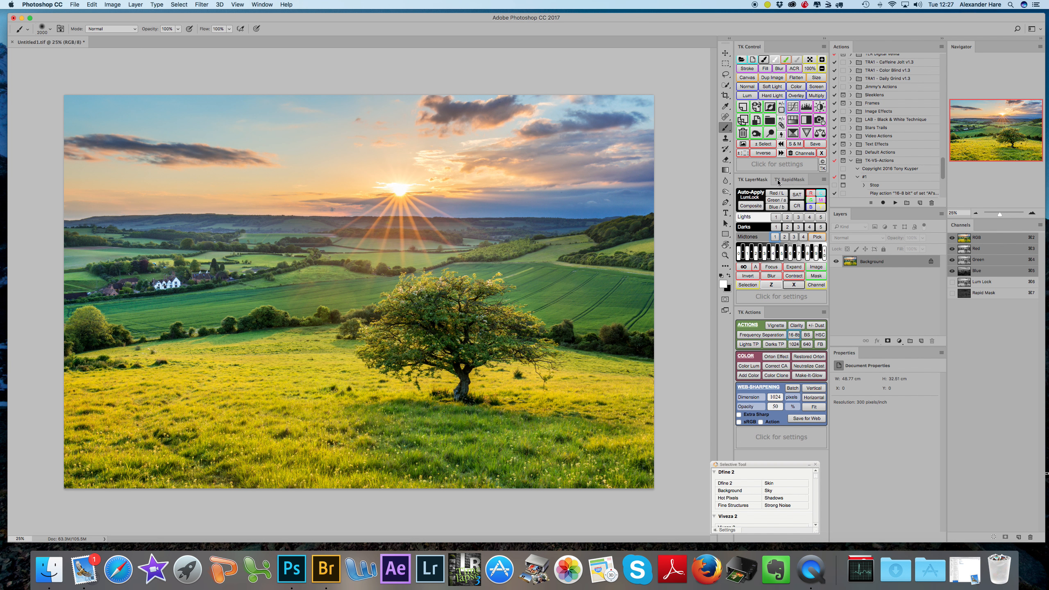
mouse_move(770, 276)
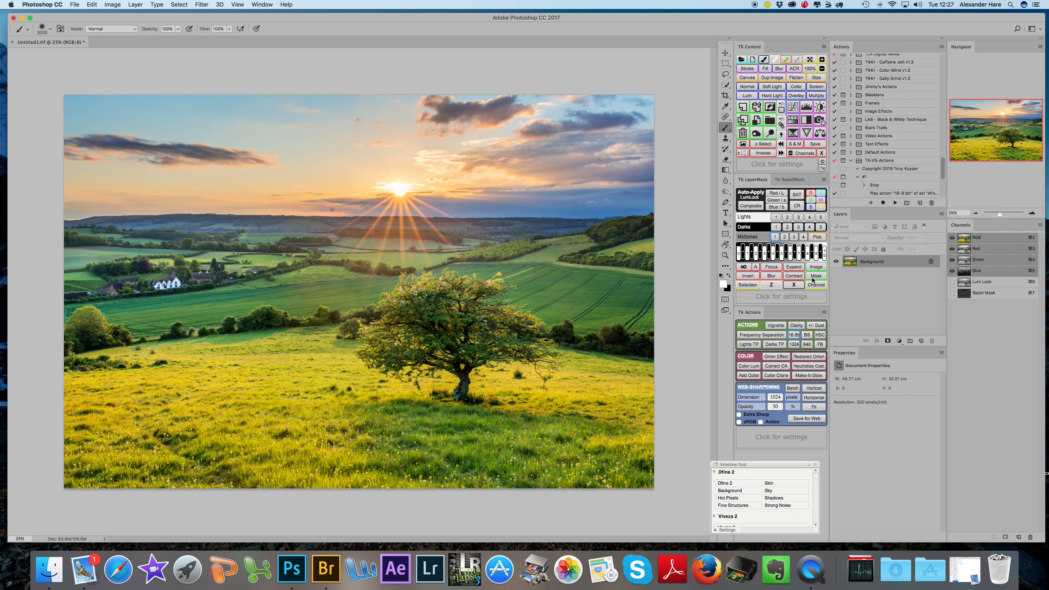
mouse_move(793, 267)
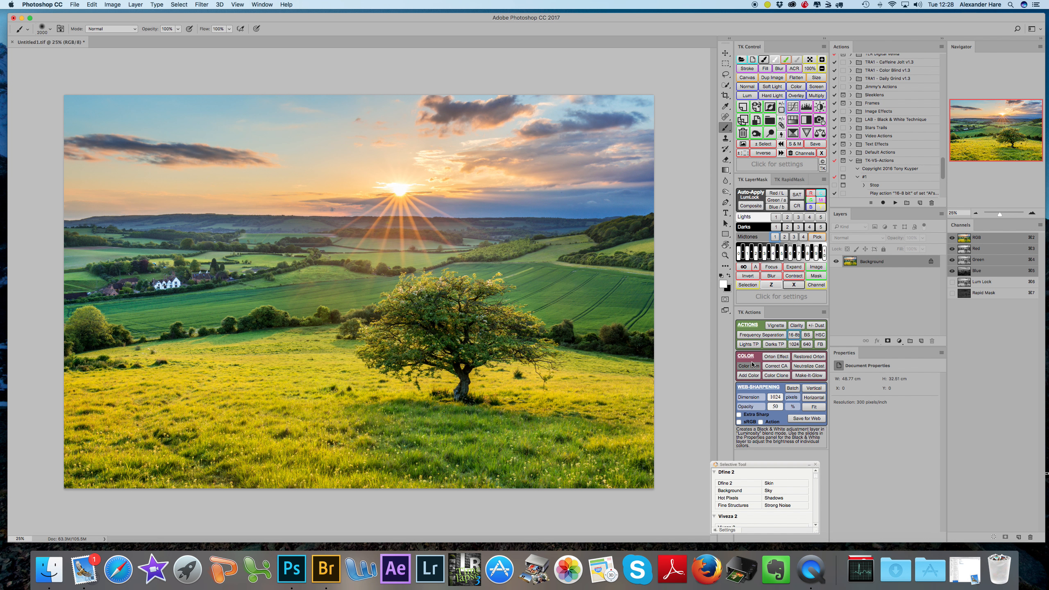
mouse_move(775, 376)
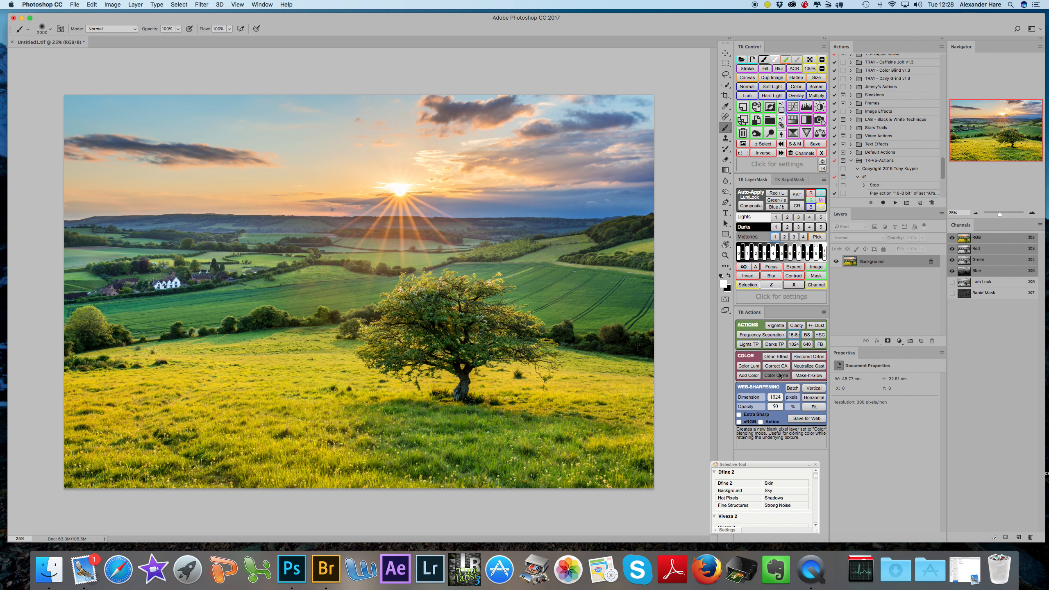
mouse_move(760, 334)
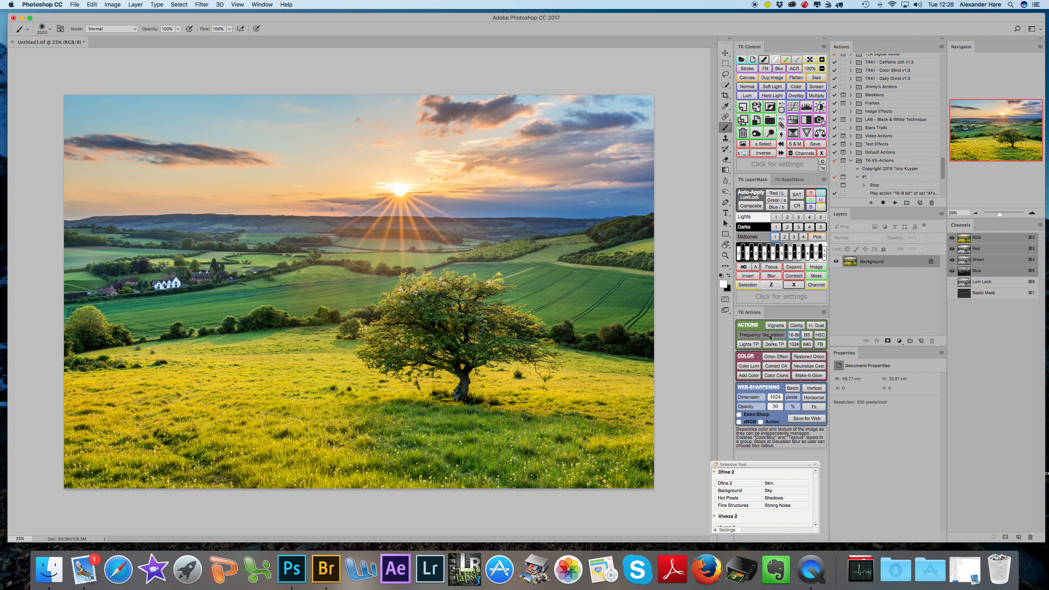
Step: Run Frequency Separation with a 10-pixel Gaussian Blur and select the resulting Color/Blur layer
left_click(759, 334)
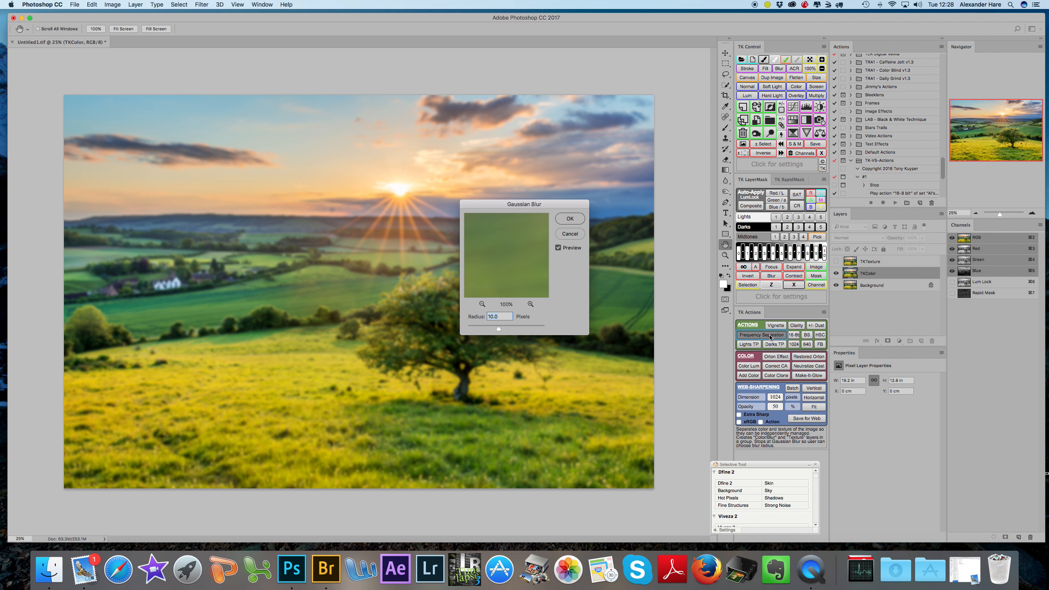
left_click(568, 218)
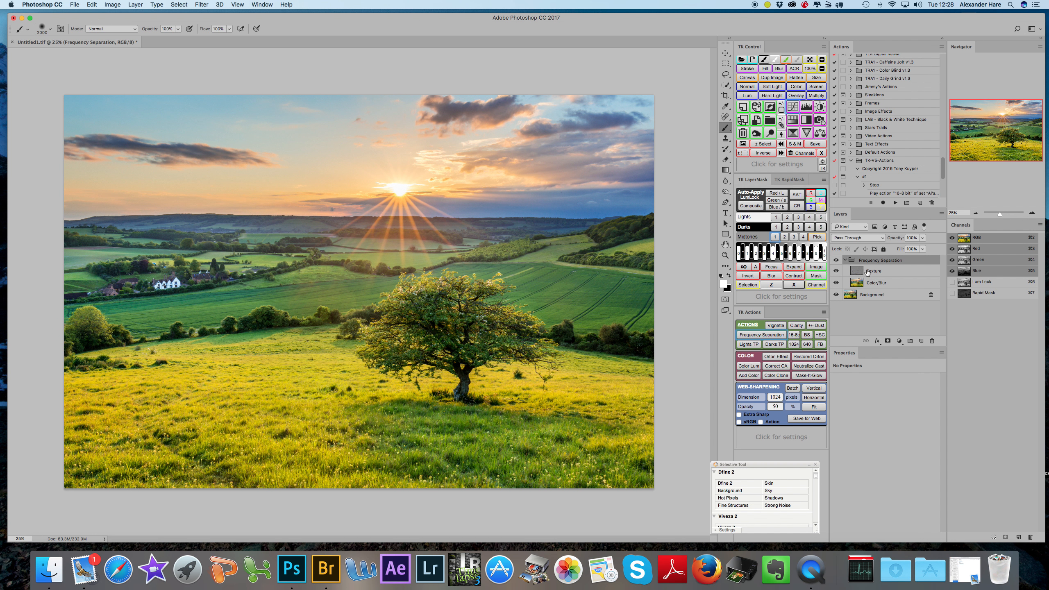
left_click(875, 282)
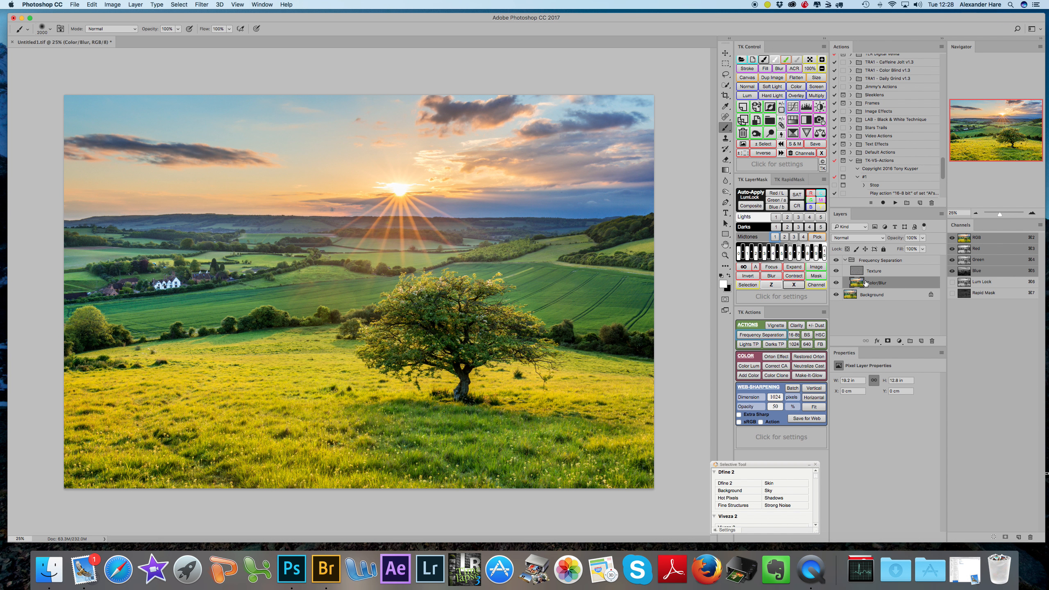
mouse_move(776, 356)
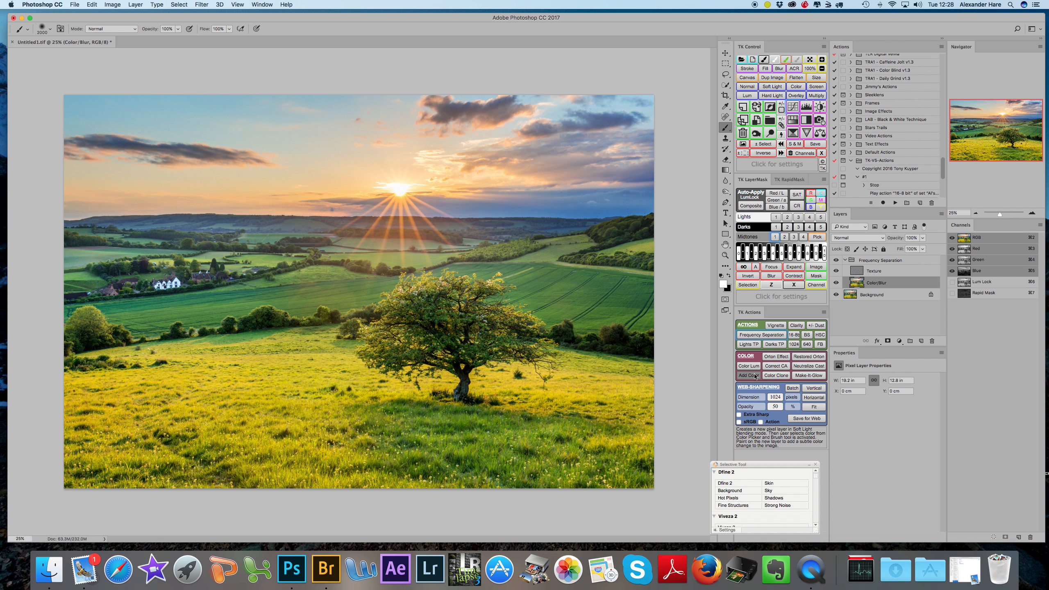
mouse_move(774, 397)
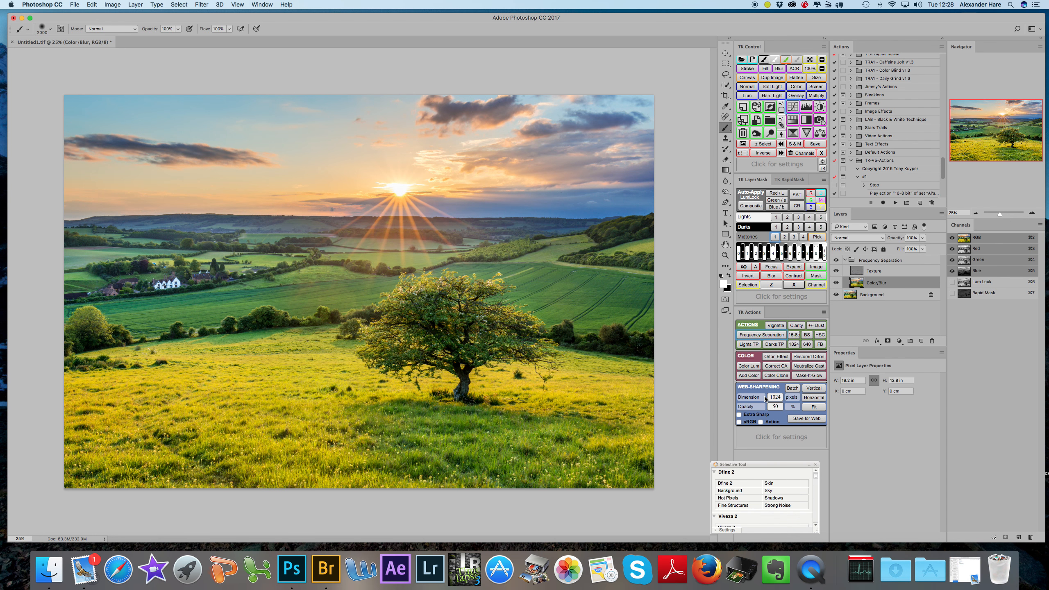
mouse_move(769, 402)
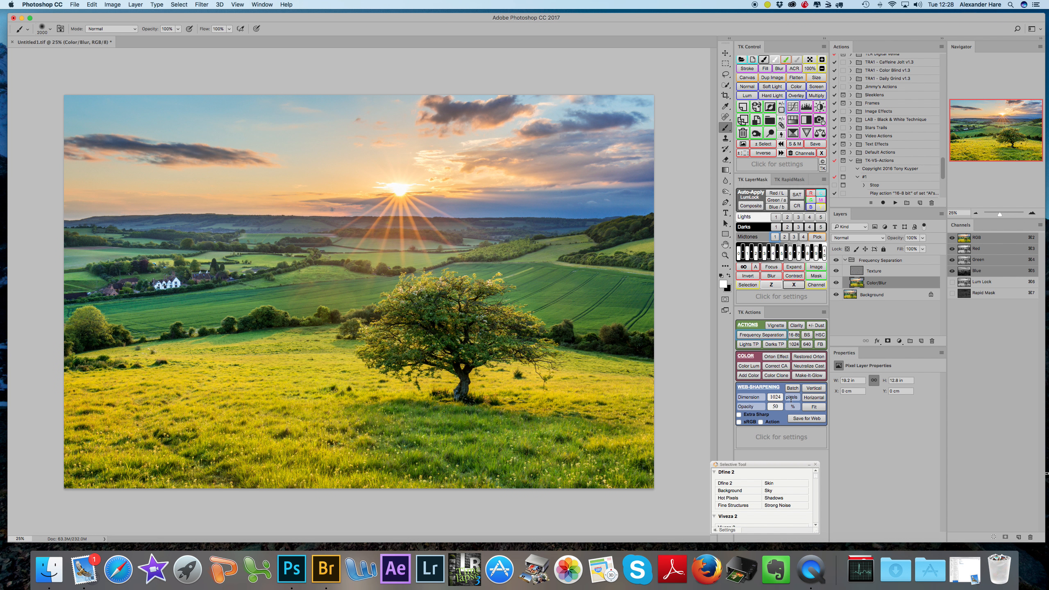
Step: Produce a 640-pixel web-sharpened copy via Fit and flatten it to a single Background layer
triple_click(774, 396)
type("640")
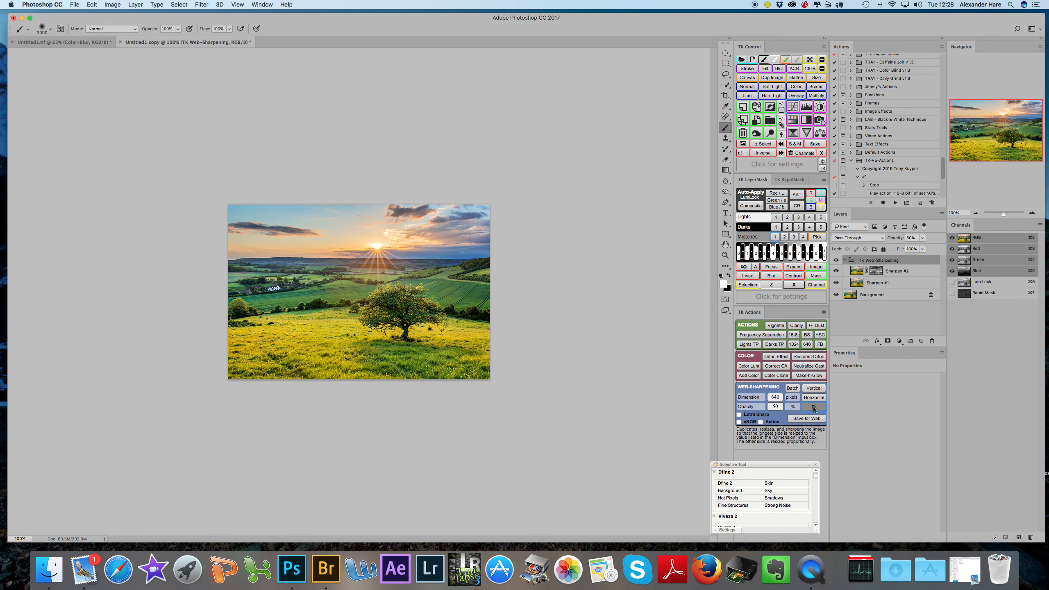
left_click(814, 406)
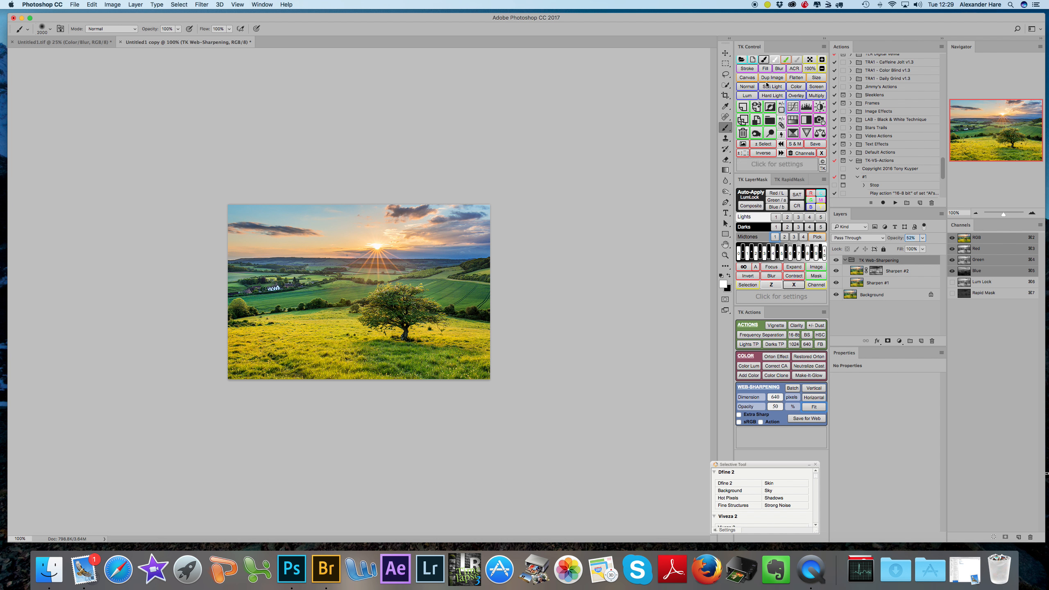
left_click(795, 78)
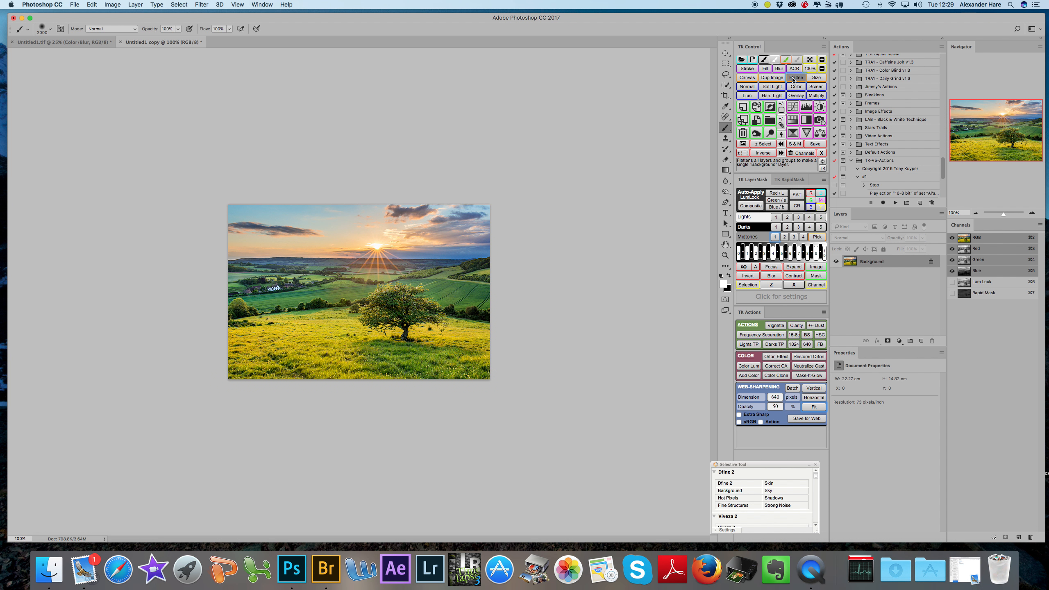